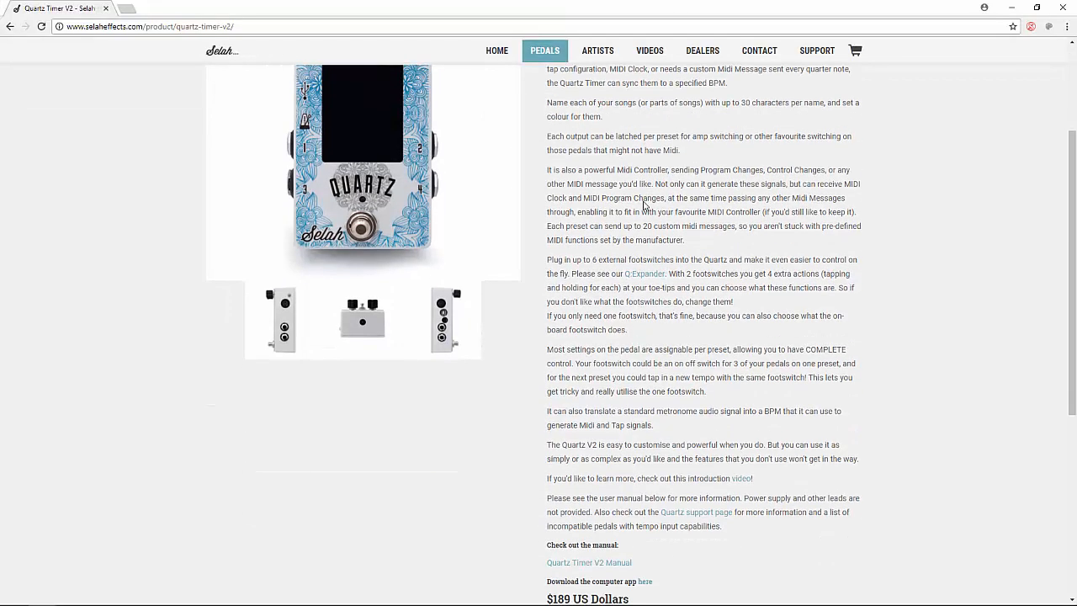
Scroll down the Quartz support page to the firmware releases list.
scroll(down, 3)
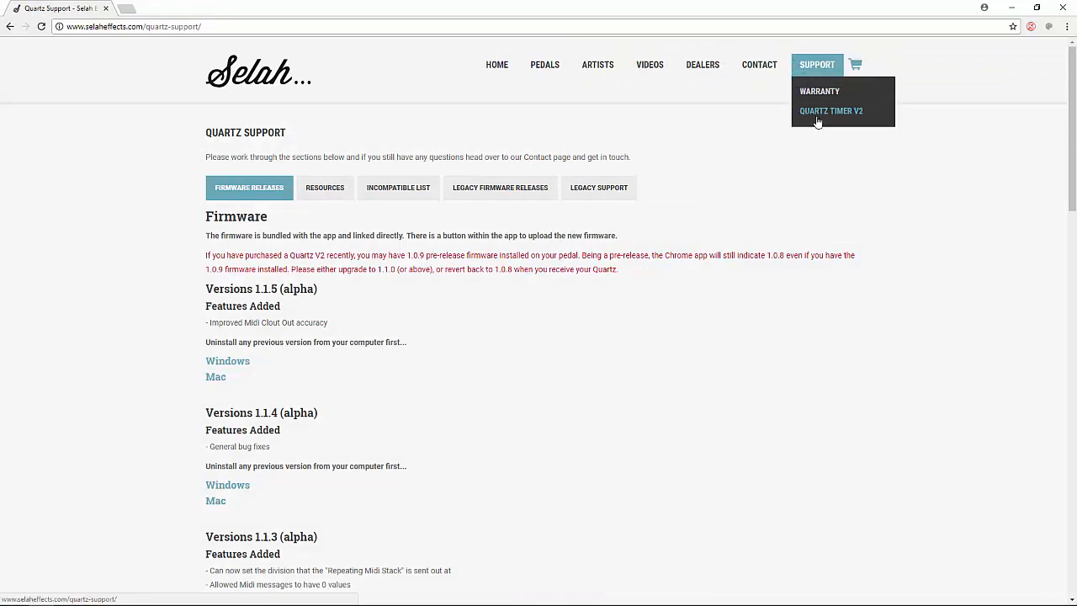
Look through the current firmware release list on the Quartz support page.
click(500, 189)
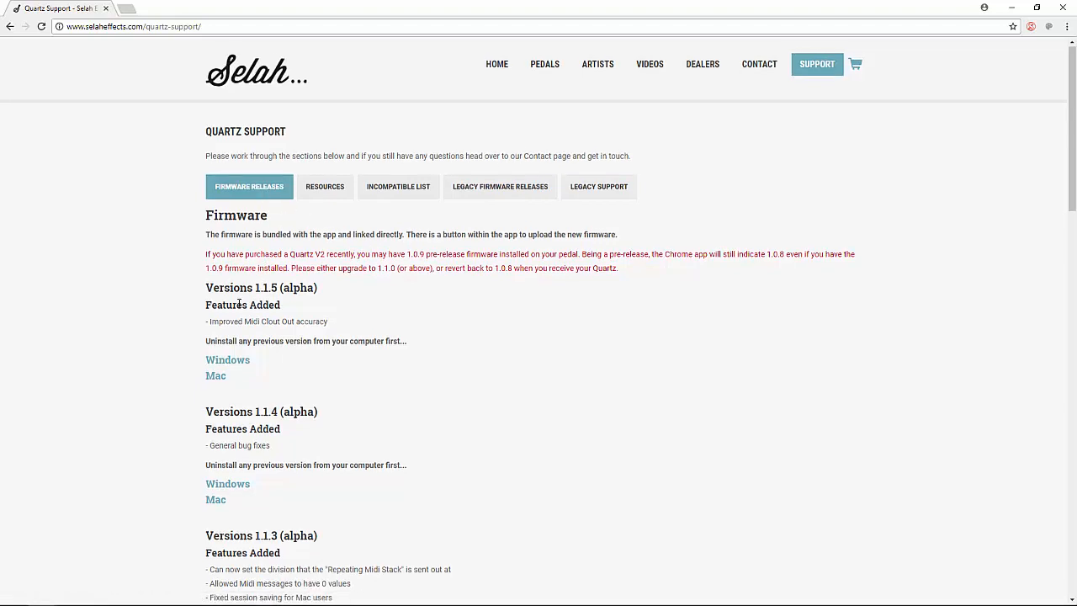
scroll(down, 3)
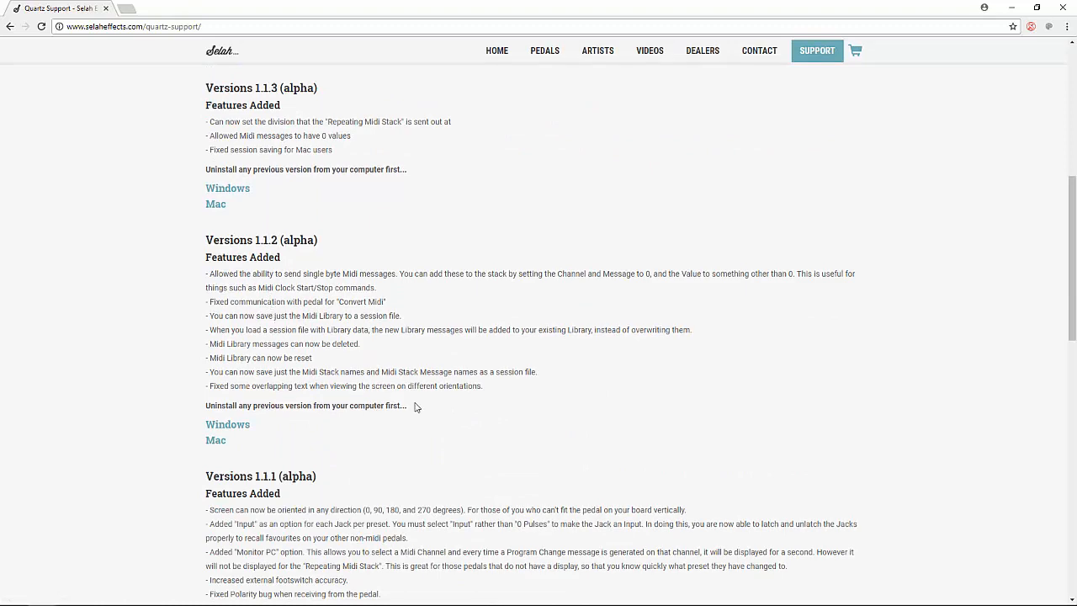
scroll(up, 3)
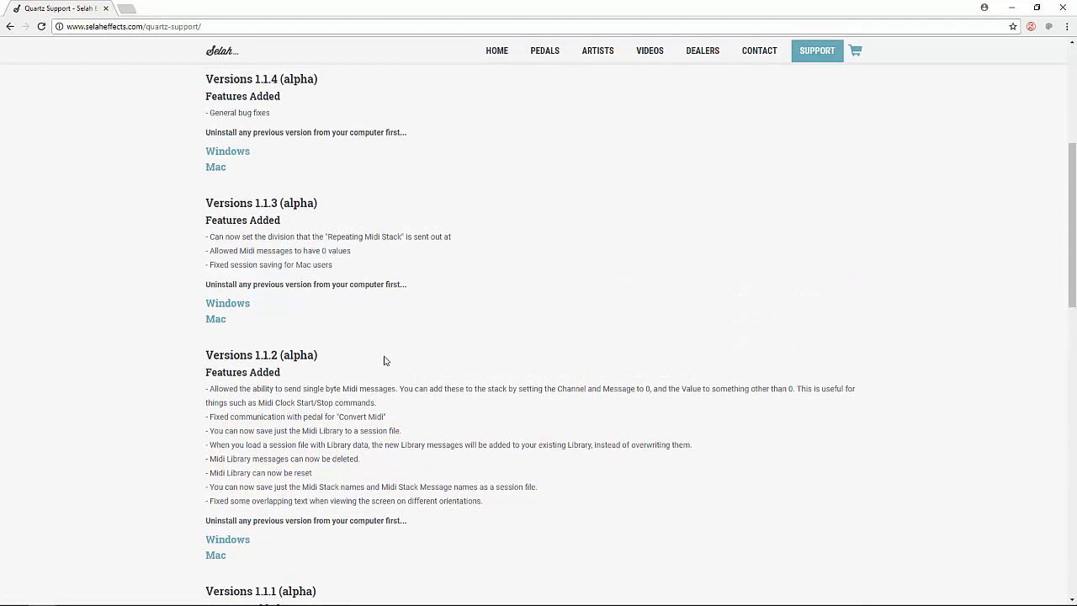
click(499, 189)
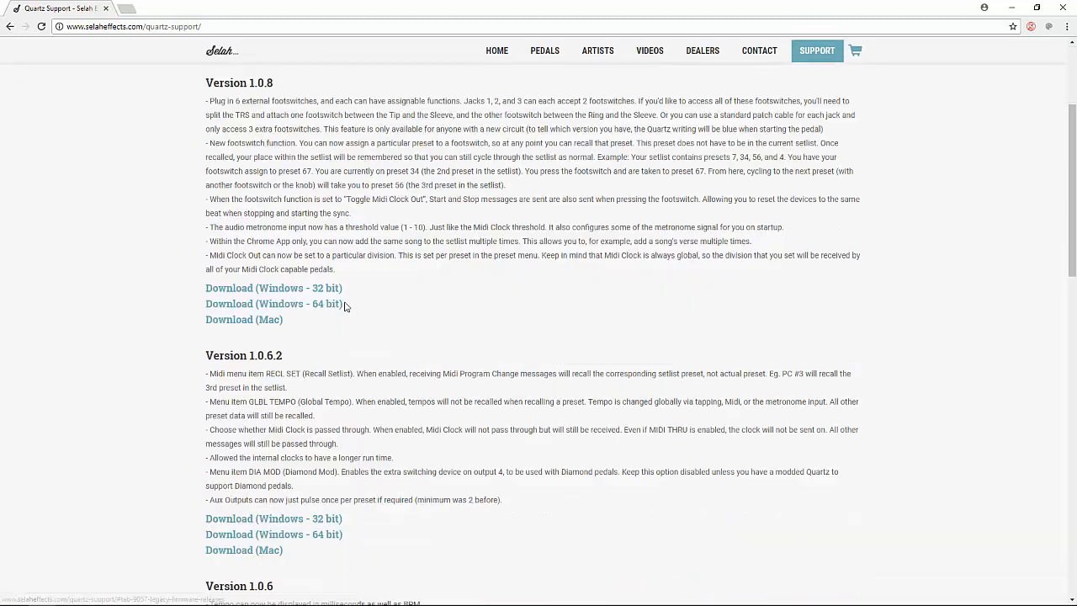
scroll(down, 3)
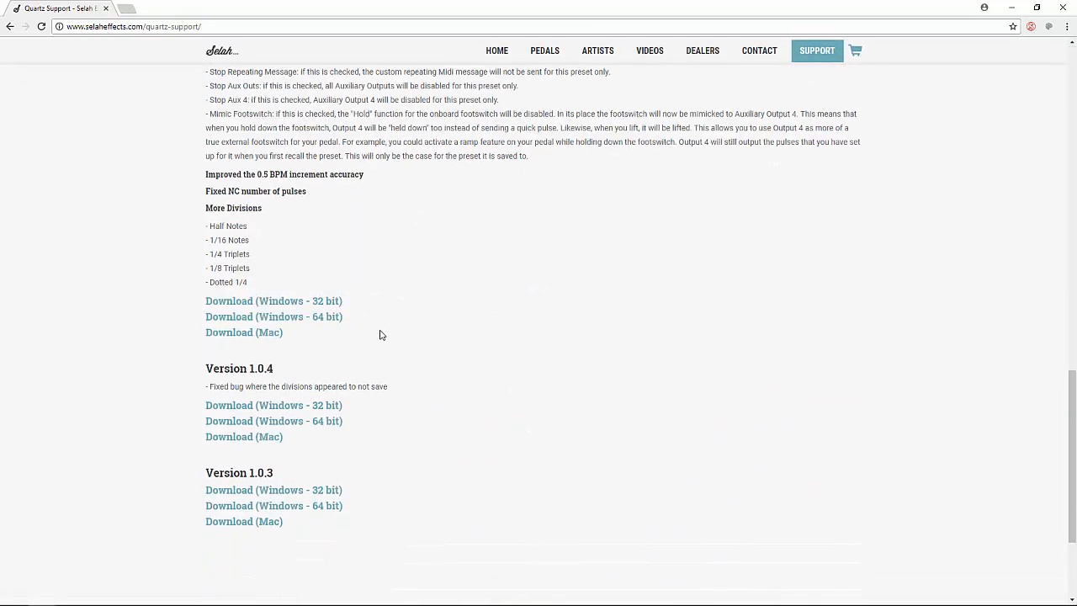
Show the Legacy Firmware Releases listing Chrome App versions 1.0.8 and older.
click(498, 79)
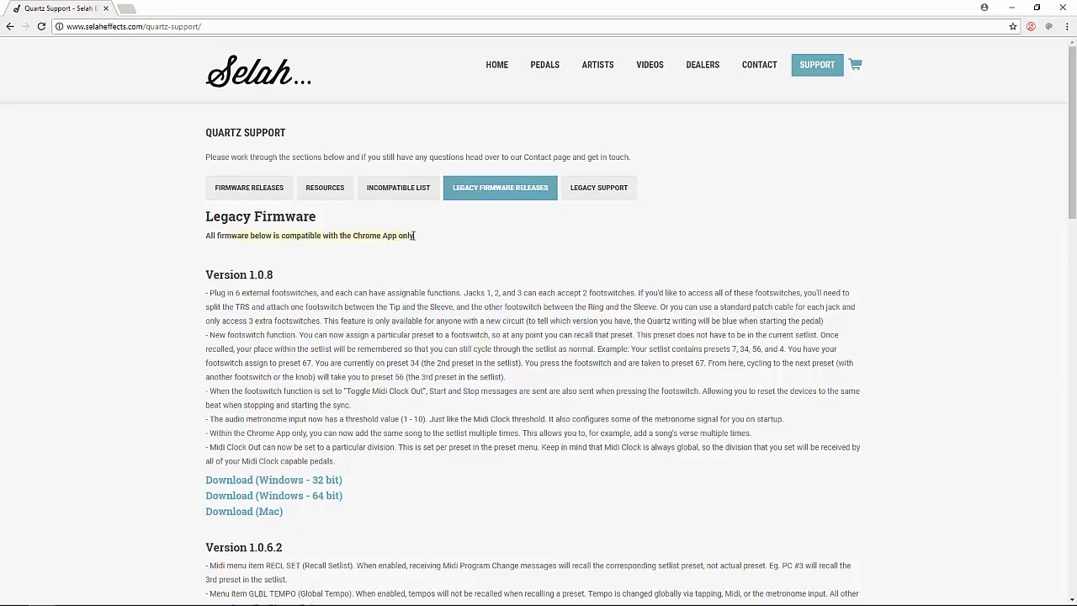
scroll(down, 3)
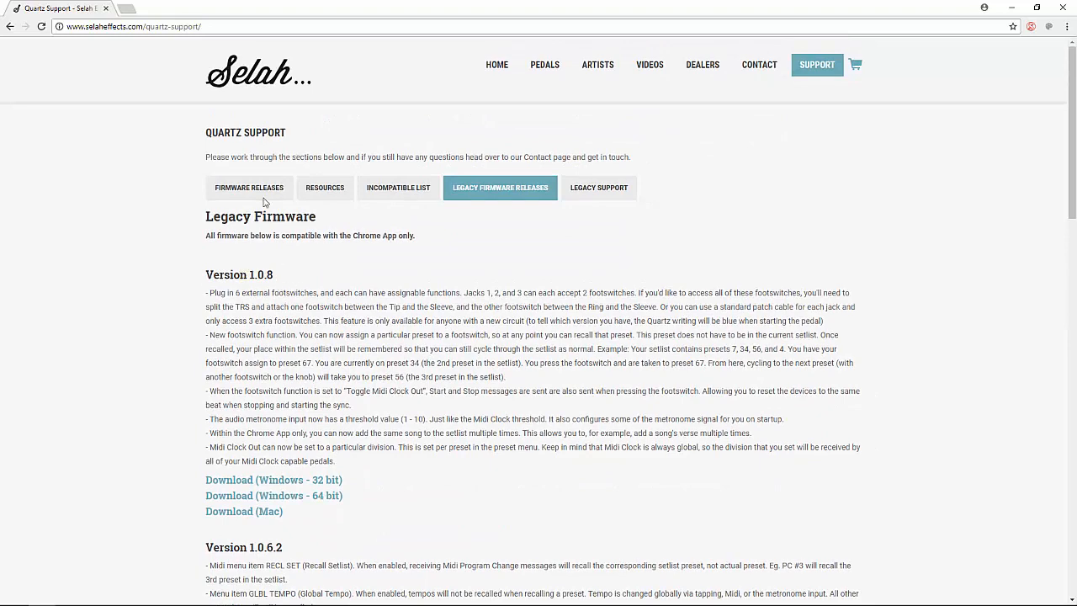
Return to current Firmware Releases and start the Windows download for version 1.1.5 (alpha).
click(249, 186)
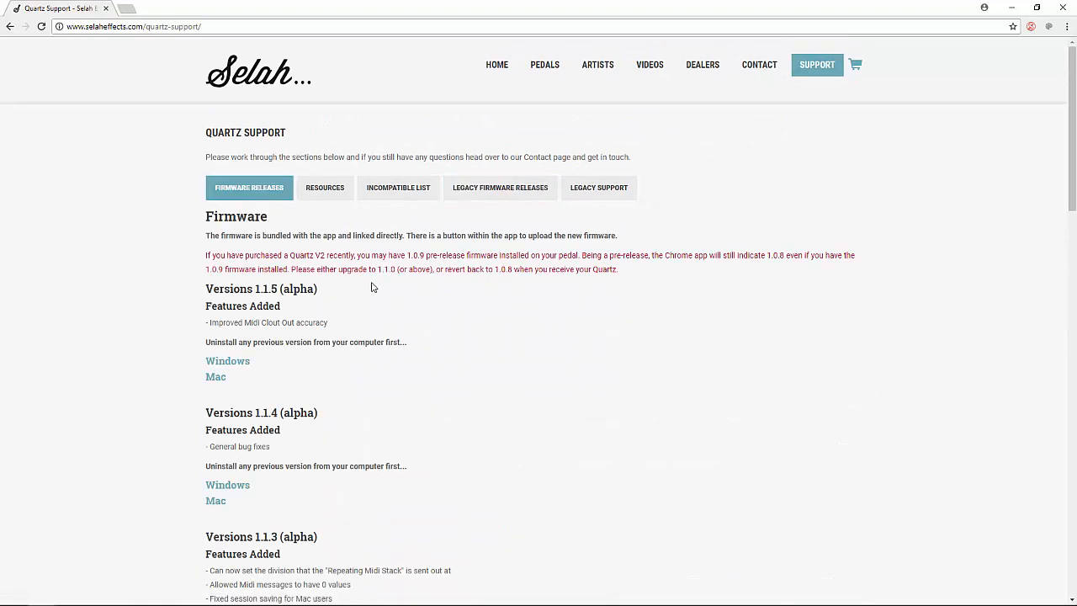
mouse_move(227, 360)
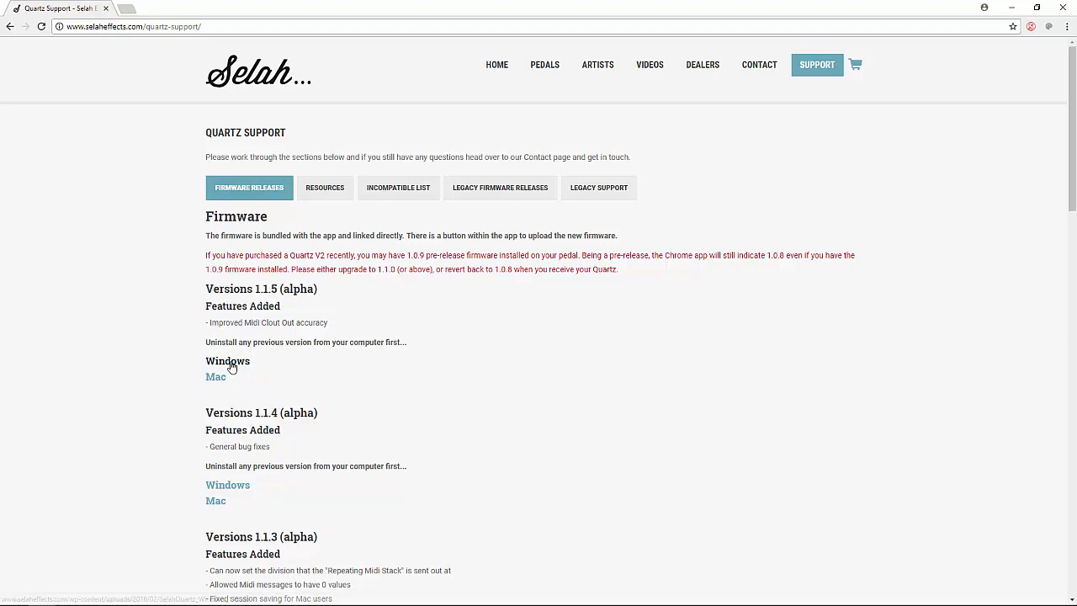
click(227, 360)
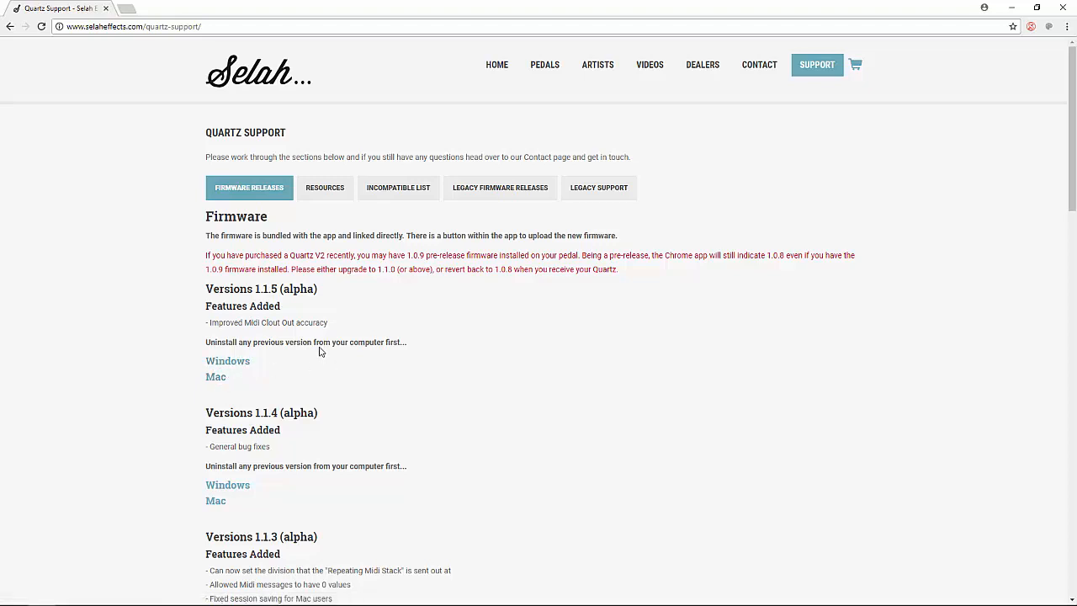
mouse_move(316, 340)
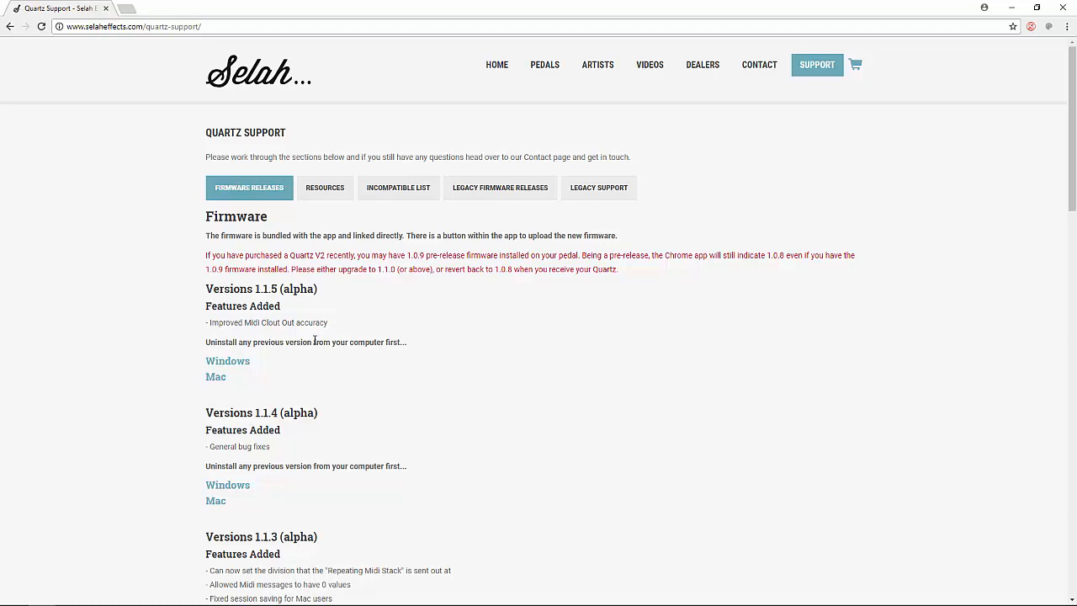
mouse_move(316, 326)
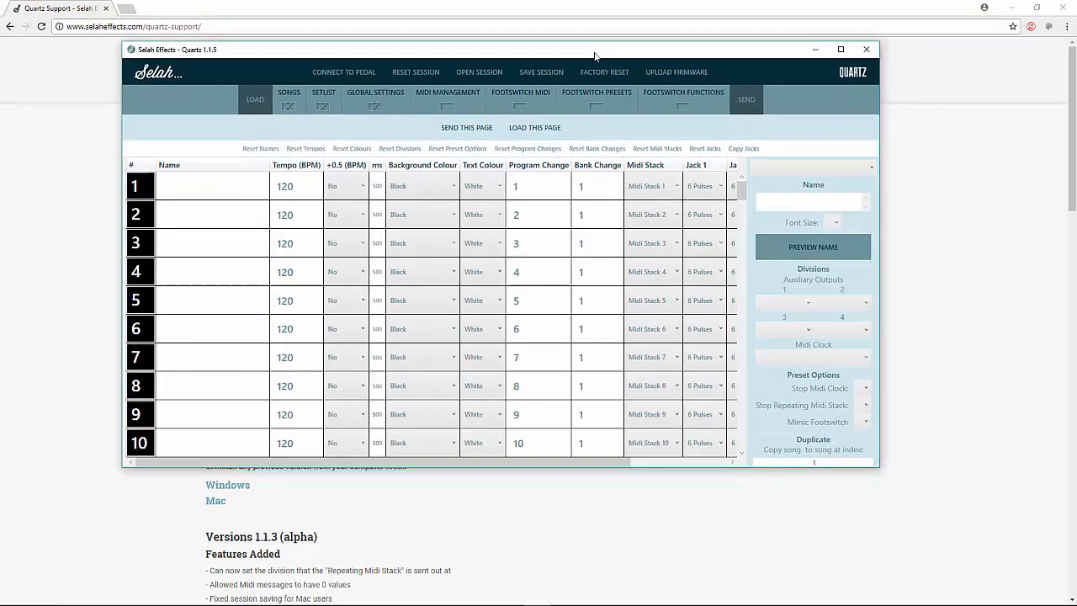
mouse_move(619, 59)
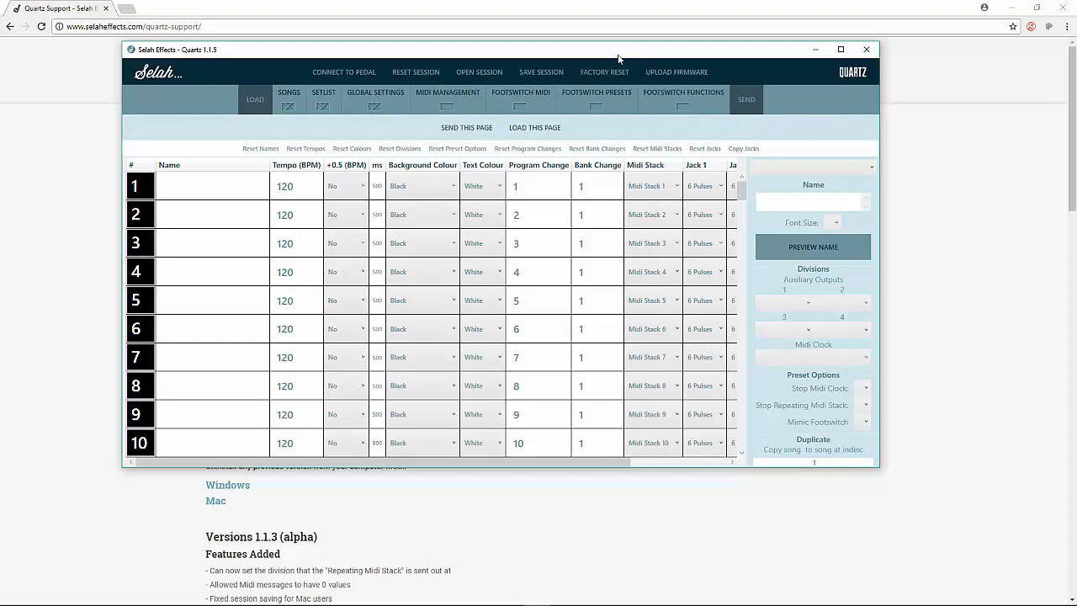
mouse_move(623, 59)
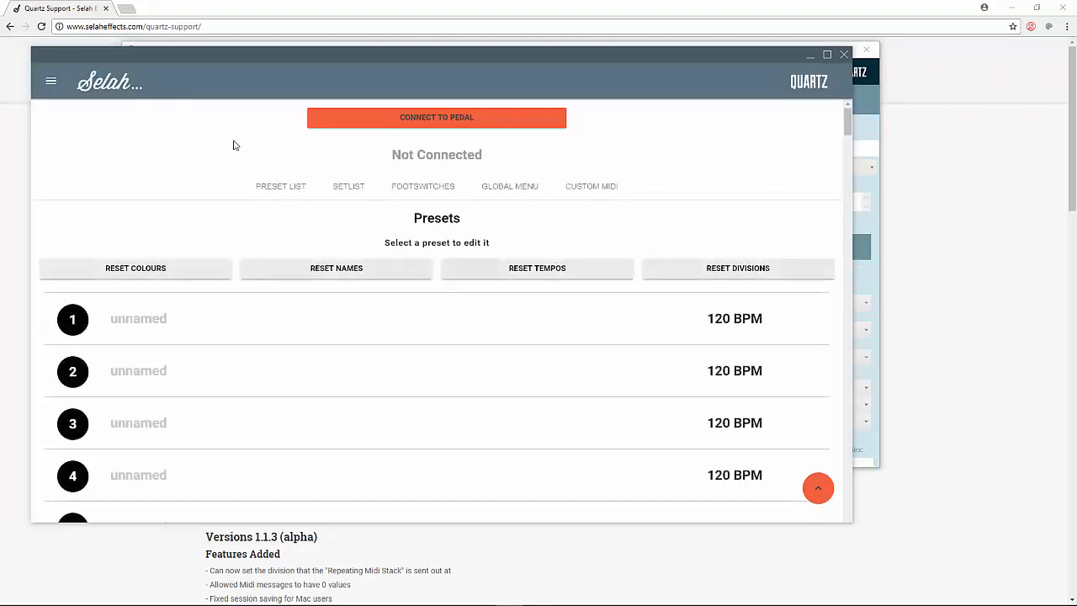
mouse_move(448, 136)
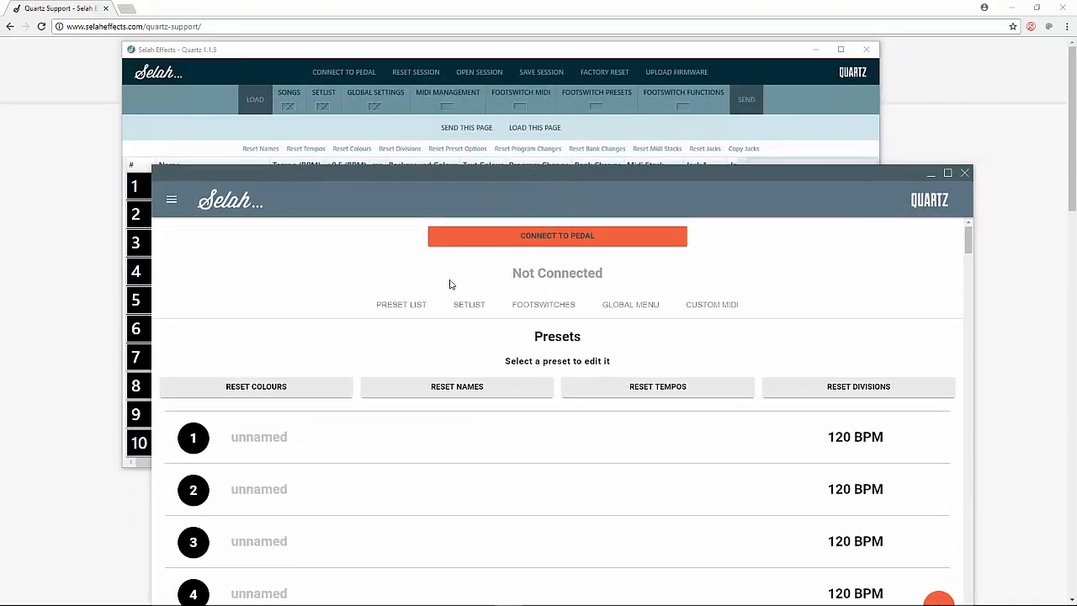
mouse_move(468, 305)
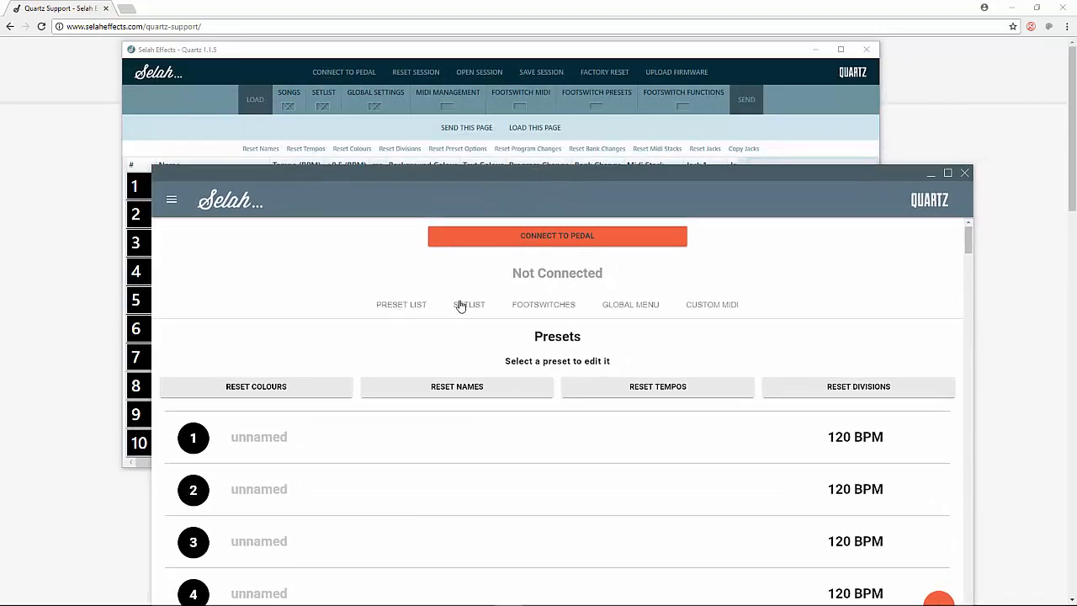
mouse_move(522, 298)
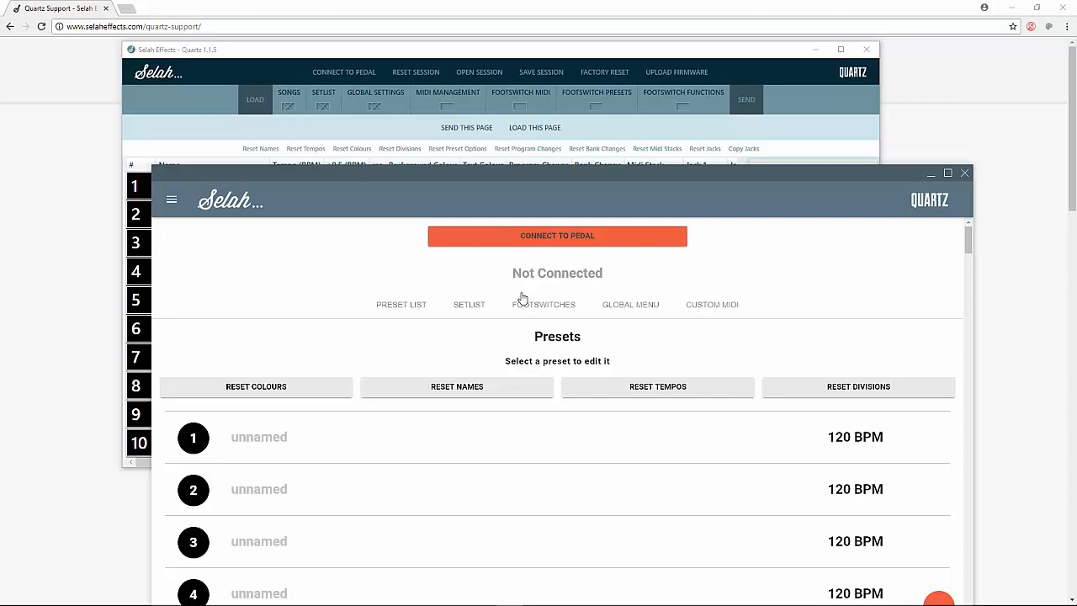
mouse_move(485, 125)
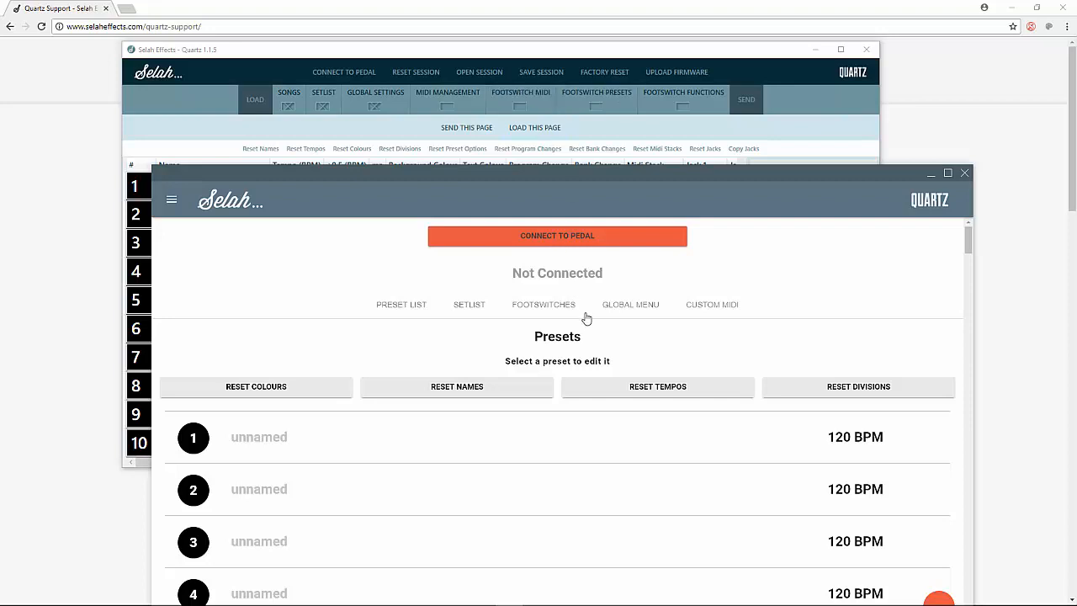
mouse_move(598, 99)
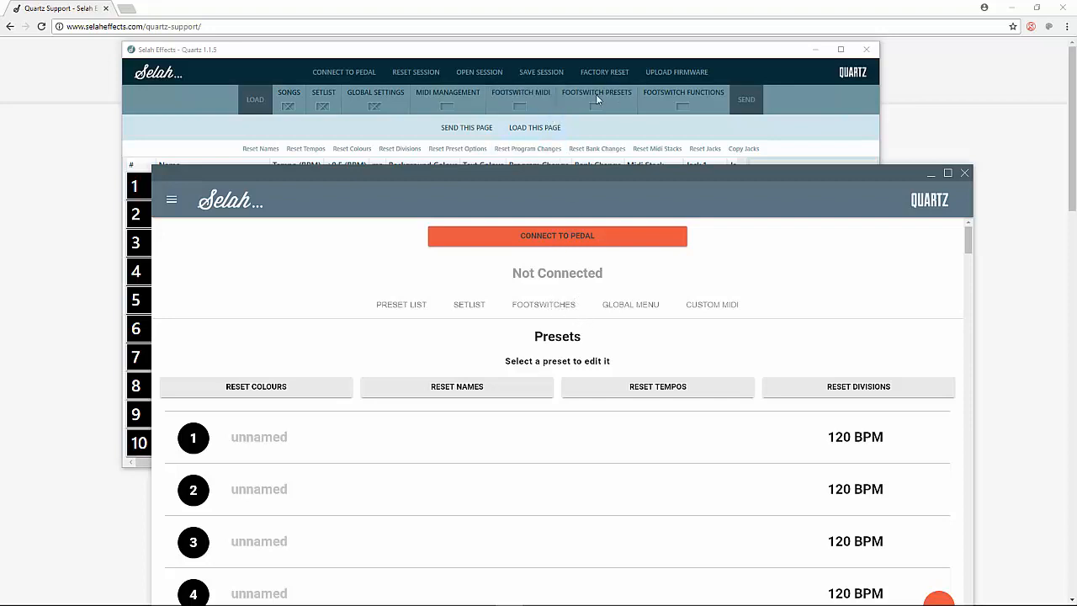
mouse_move(685, 325)
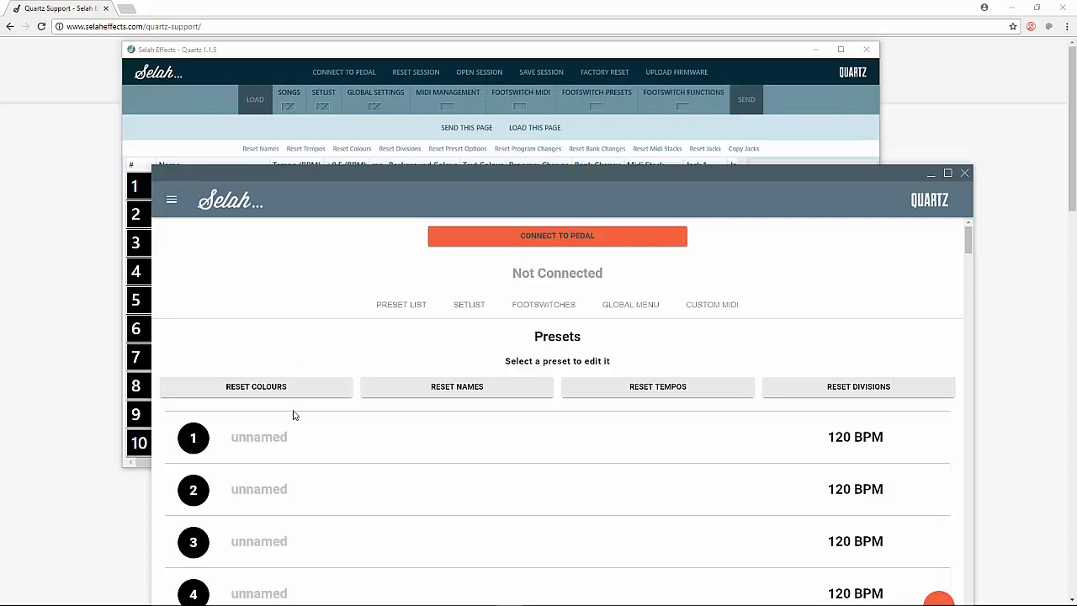
mouse_move(858, 391)
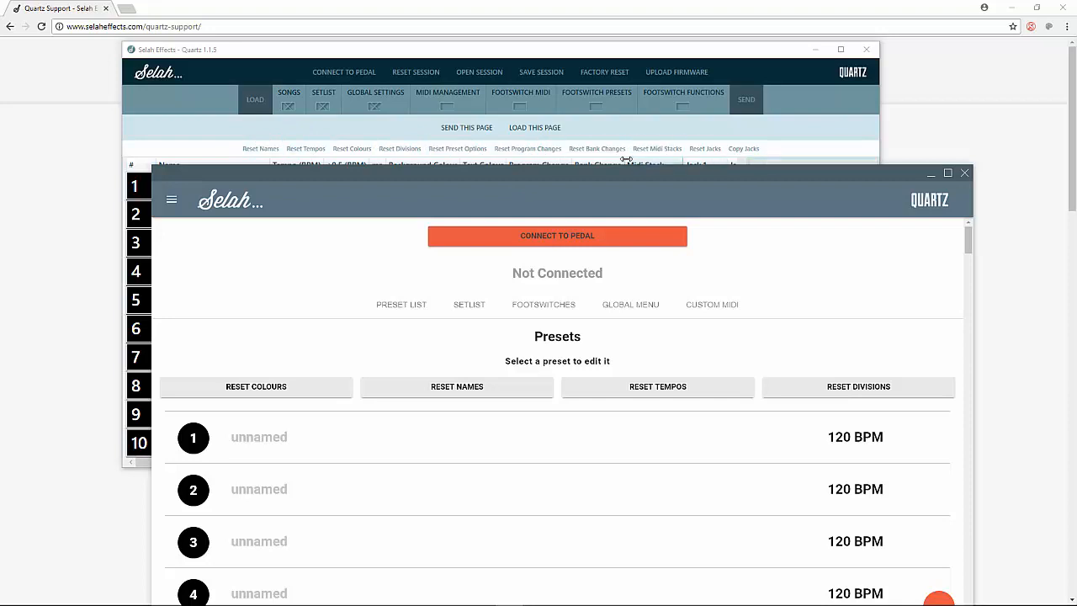
mouse_move(458, 301)
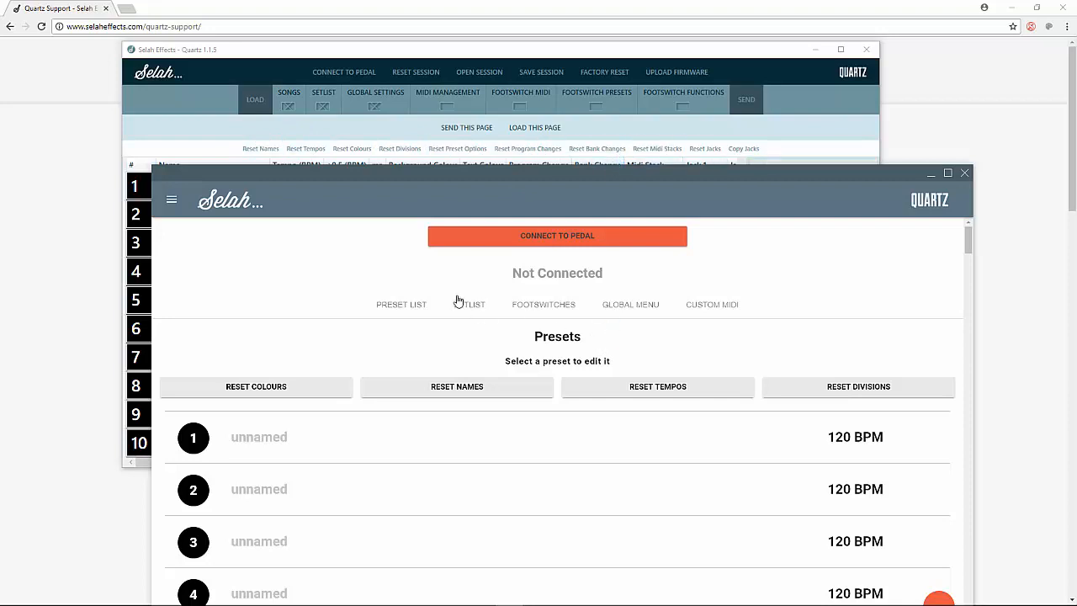
mouse_move(513, 289)
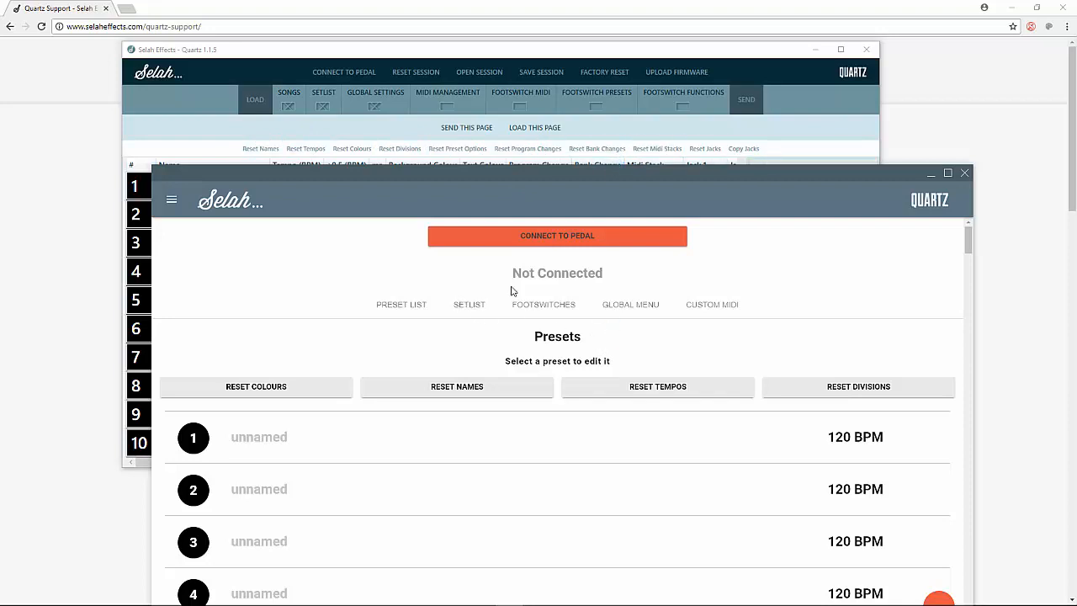
mouse_move(522, 312)
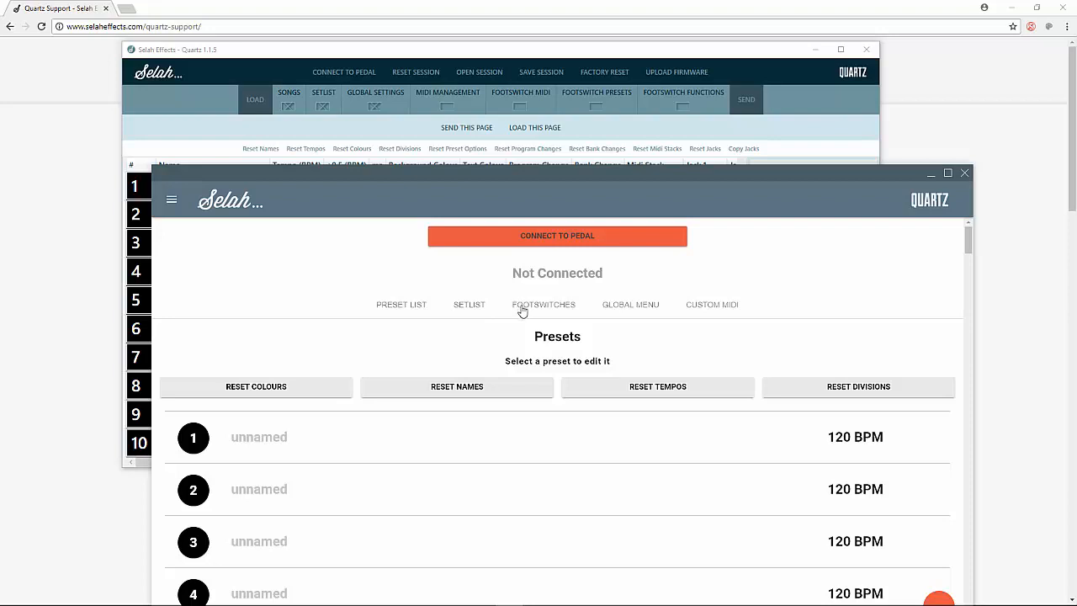
mouse_move(554, 323)
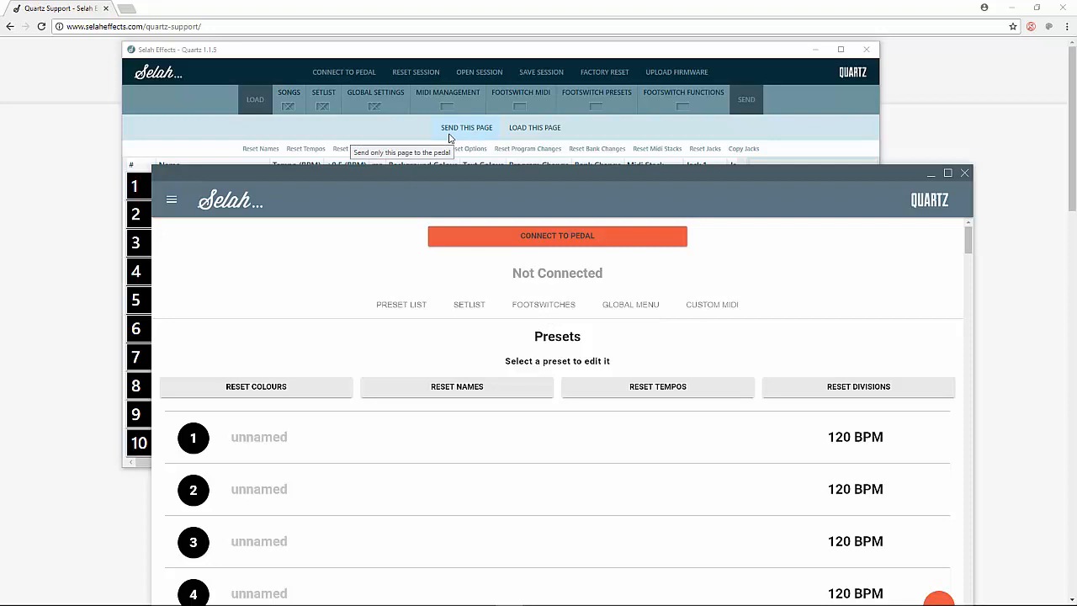
mouse_move(429, 131)
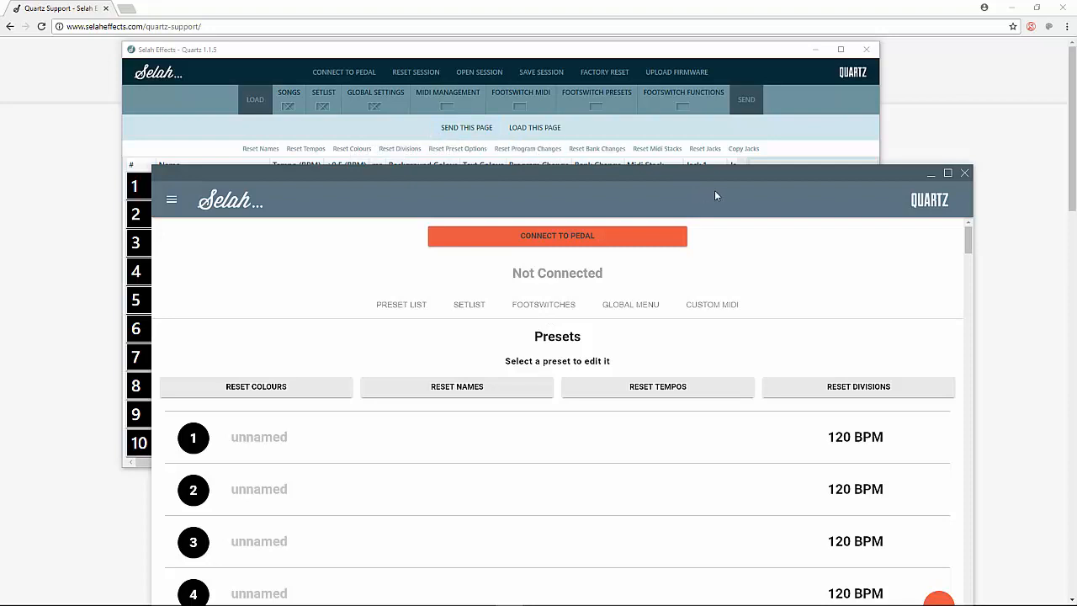
mouse_move(801, 185)
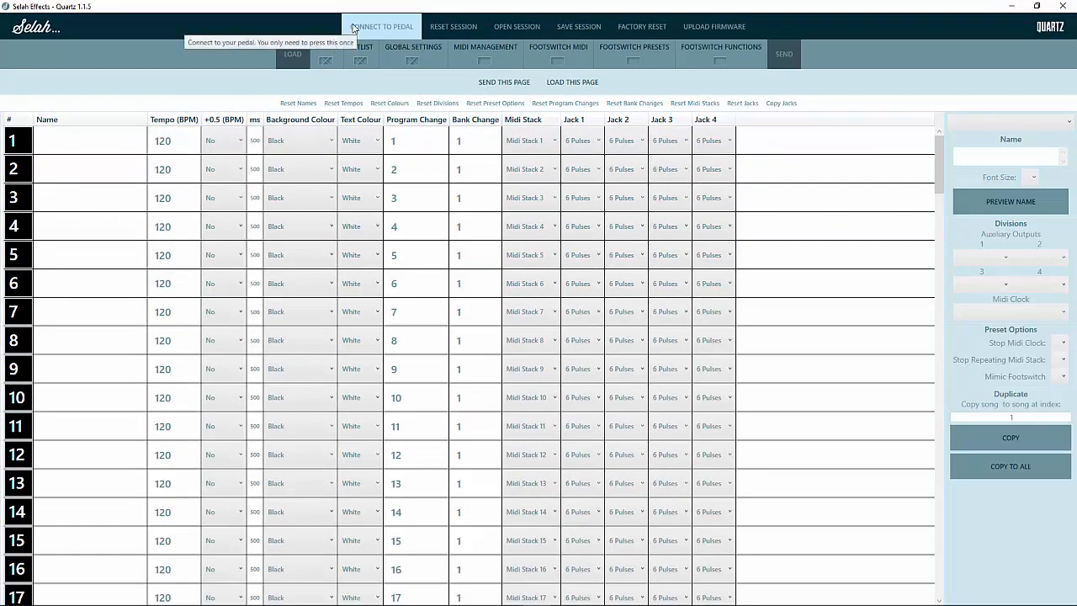
mouse_move(391, 27)
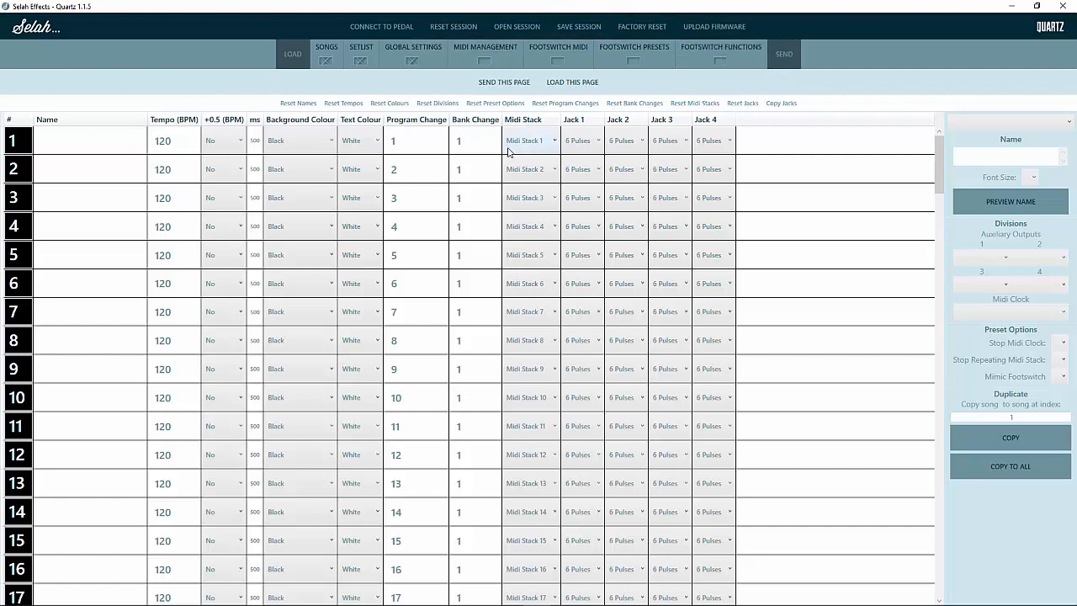
mouse_move(523, 141)
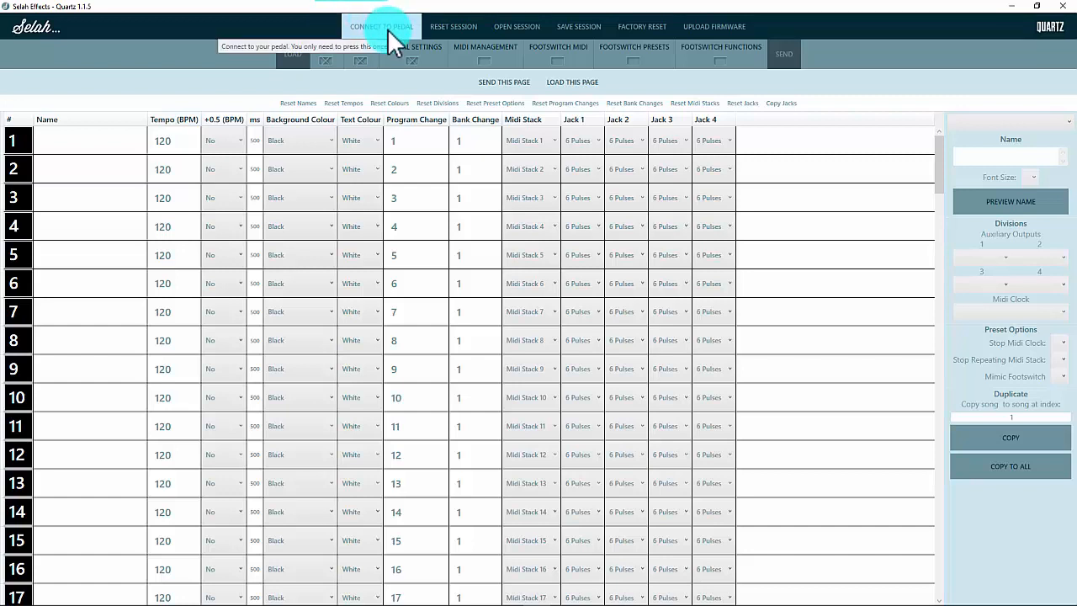
click(381, 27)
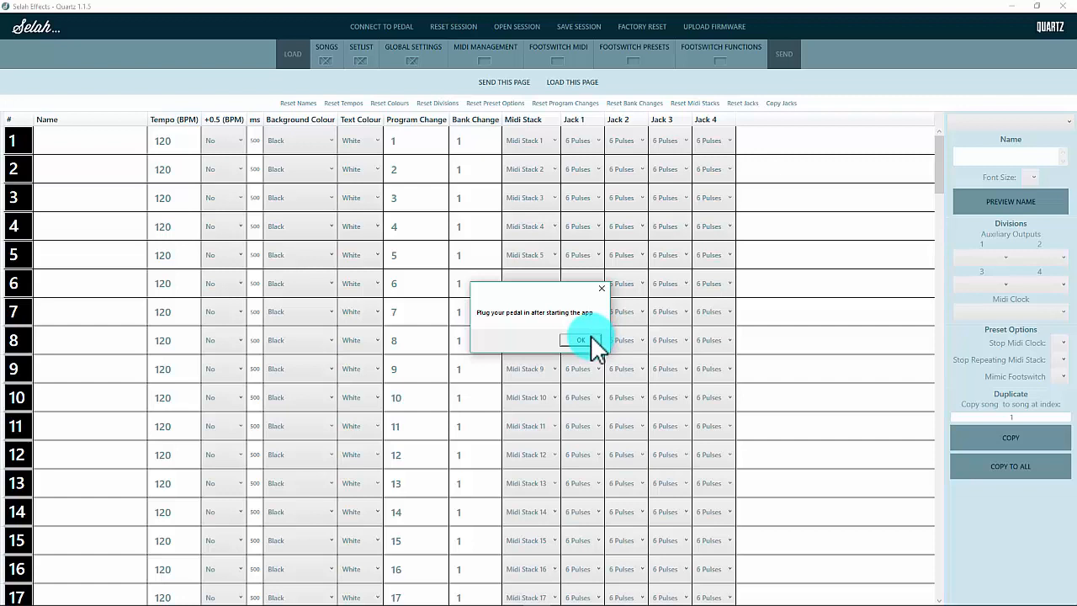
click(580, 340)
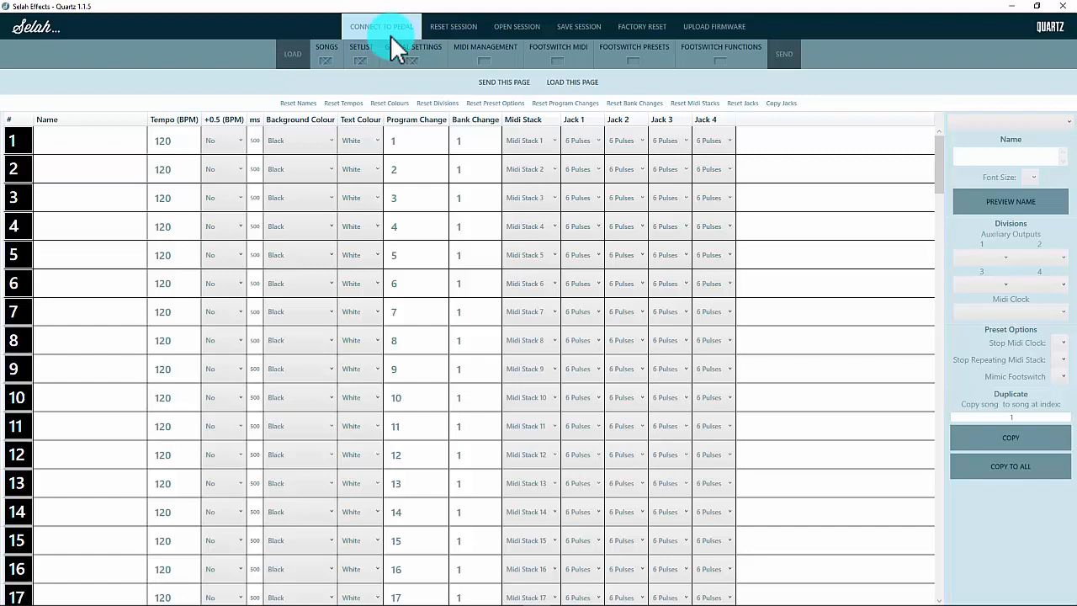
mouse_move(454, 27)
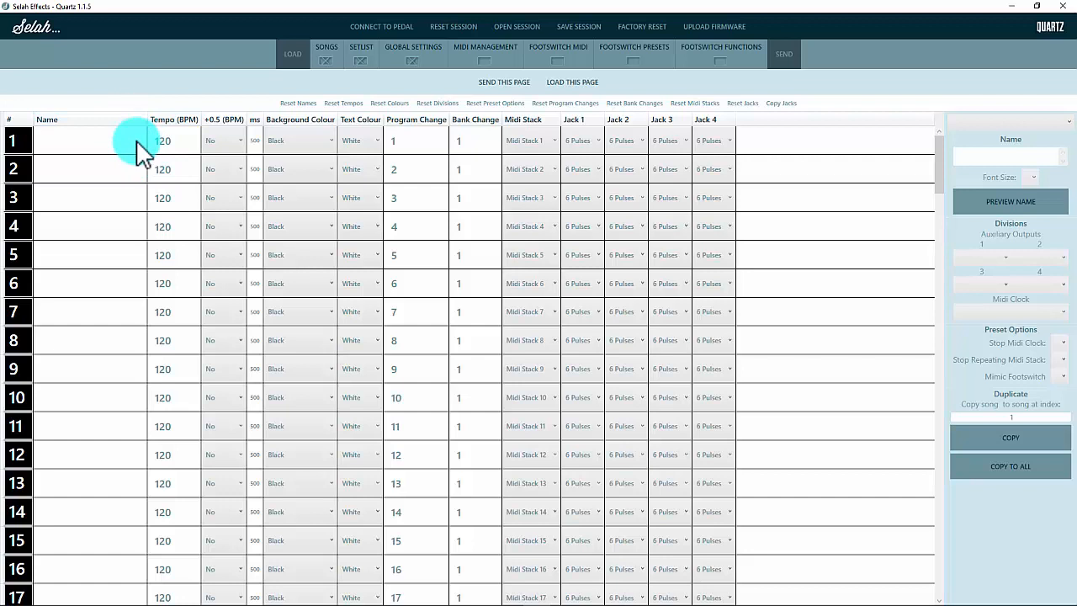
mouse_move(143, 162)
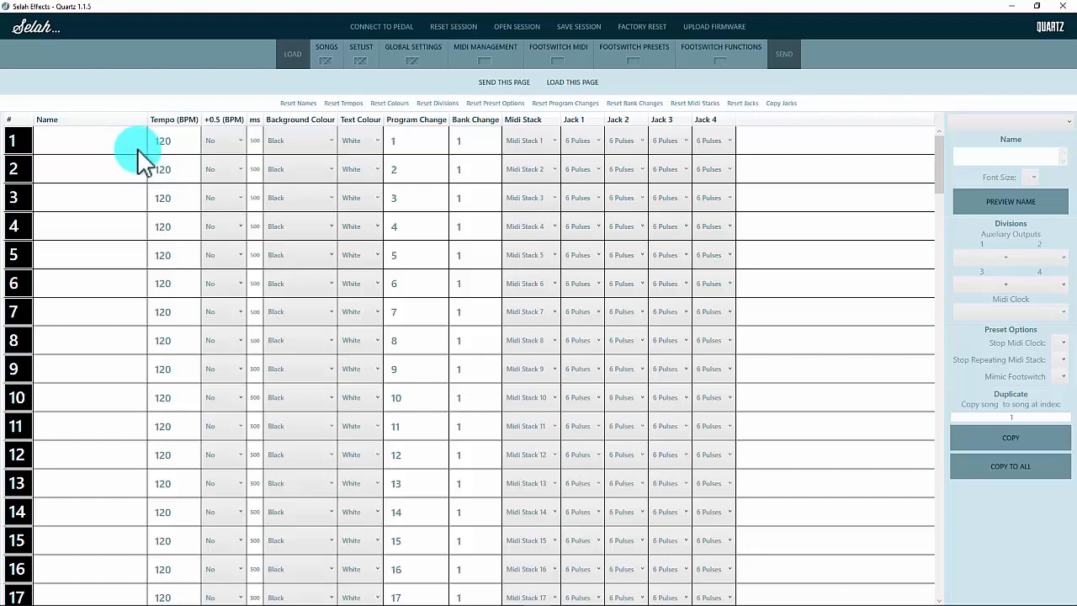
mouse_move(109, 148)
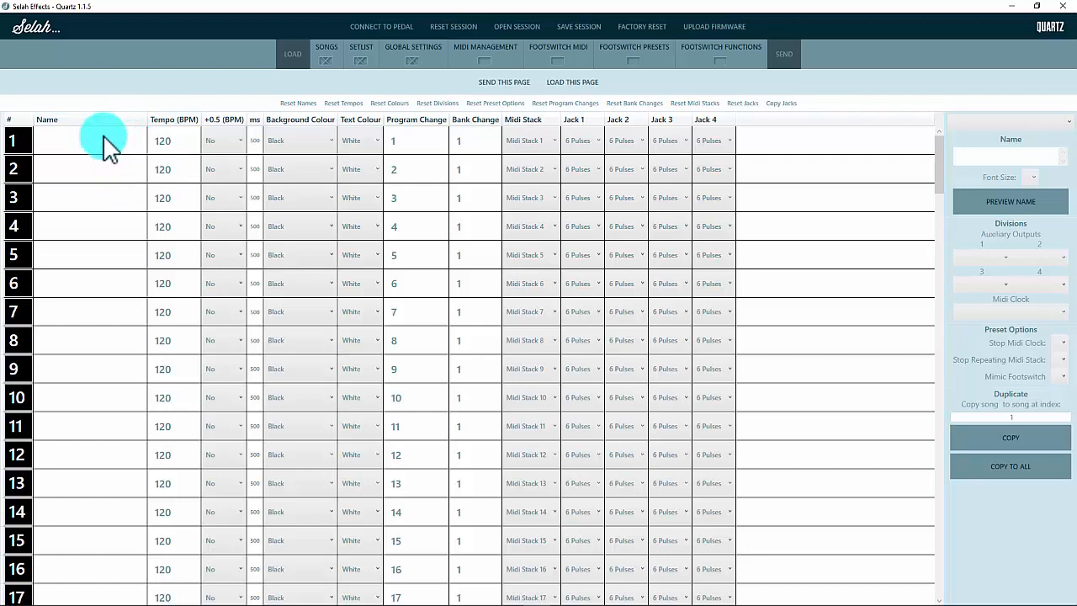
scroll(down, 3)
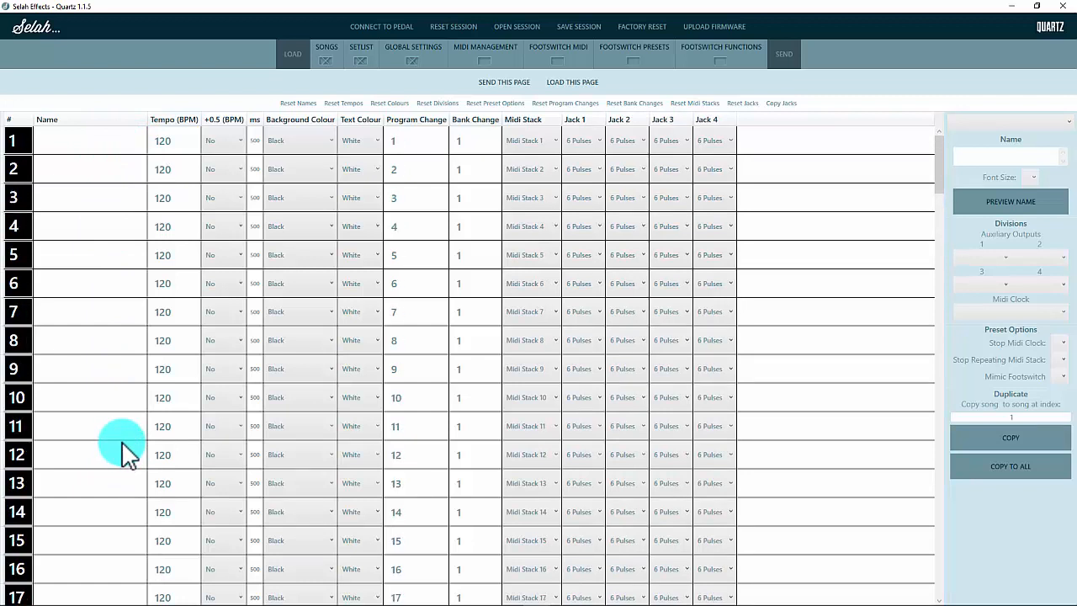
click(162, 454)
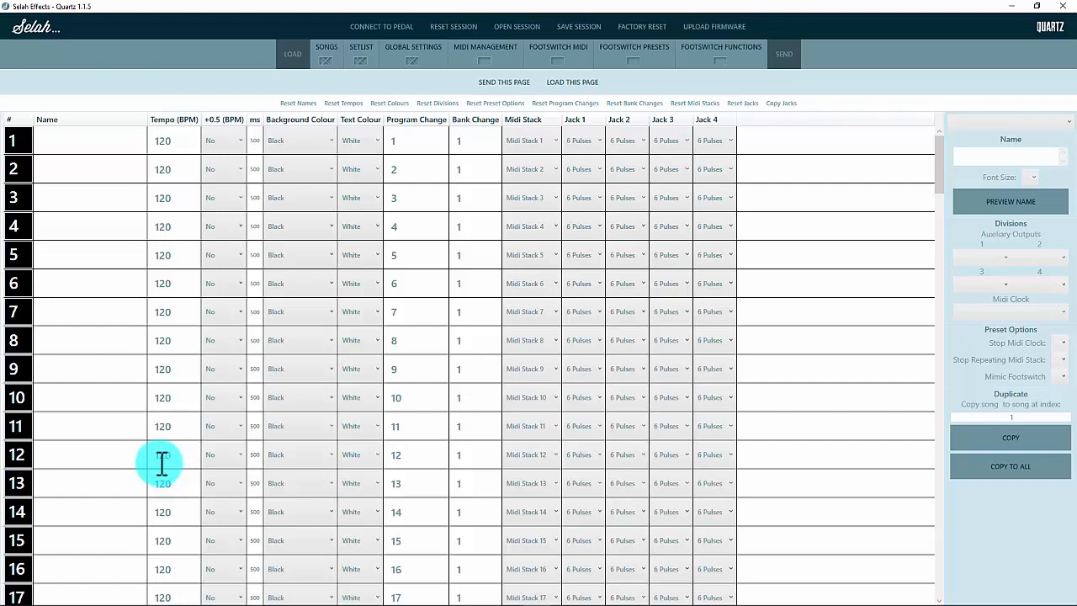
mouse_move(155, 572)
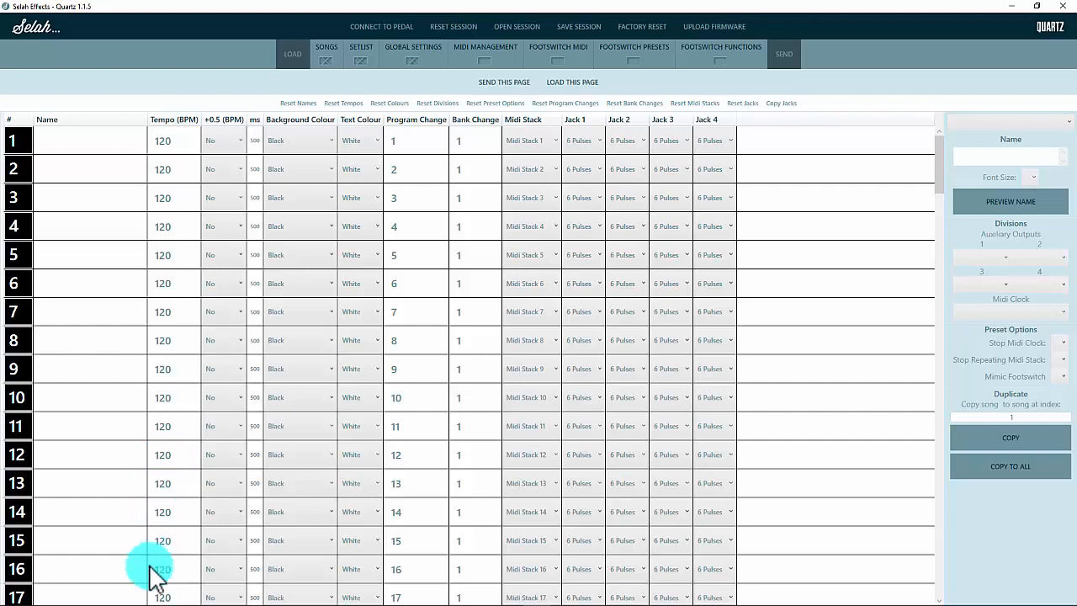
mouse_move(115, 585)
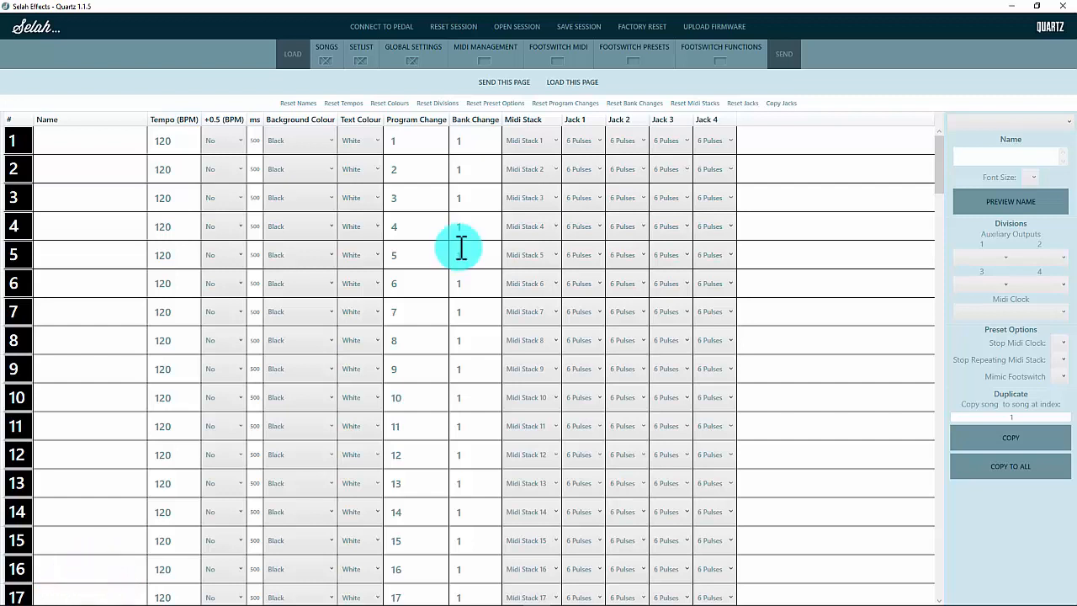
mouse_move(455, 27)
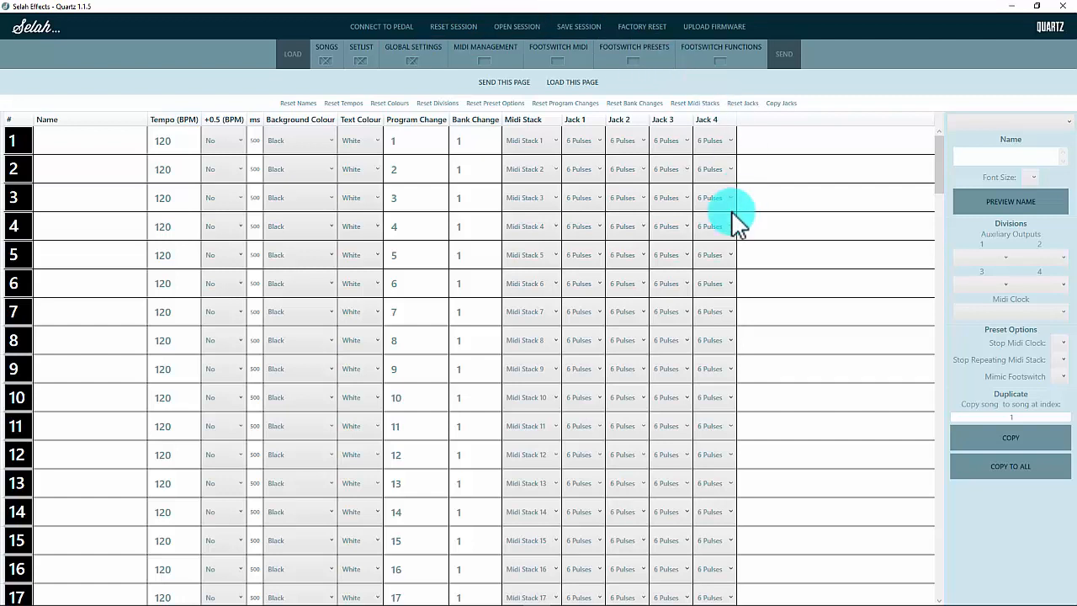
mouse_move(429, 239)
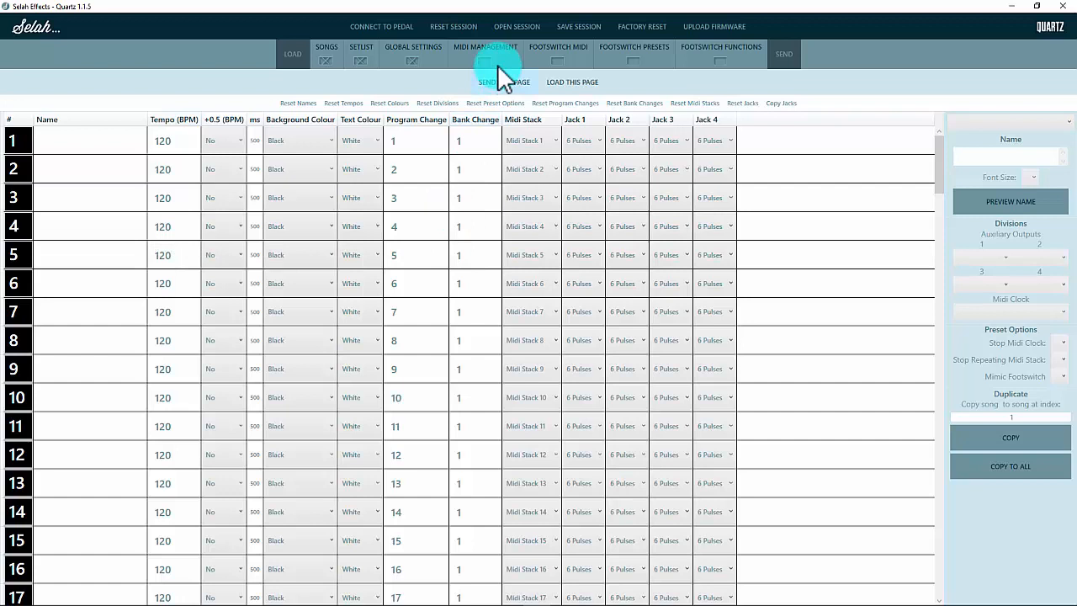
mouse_move(579, 26)
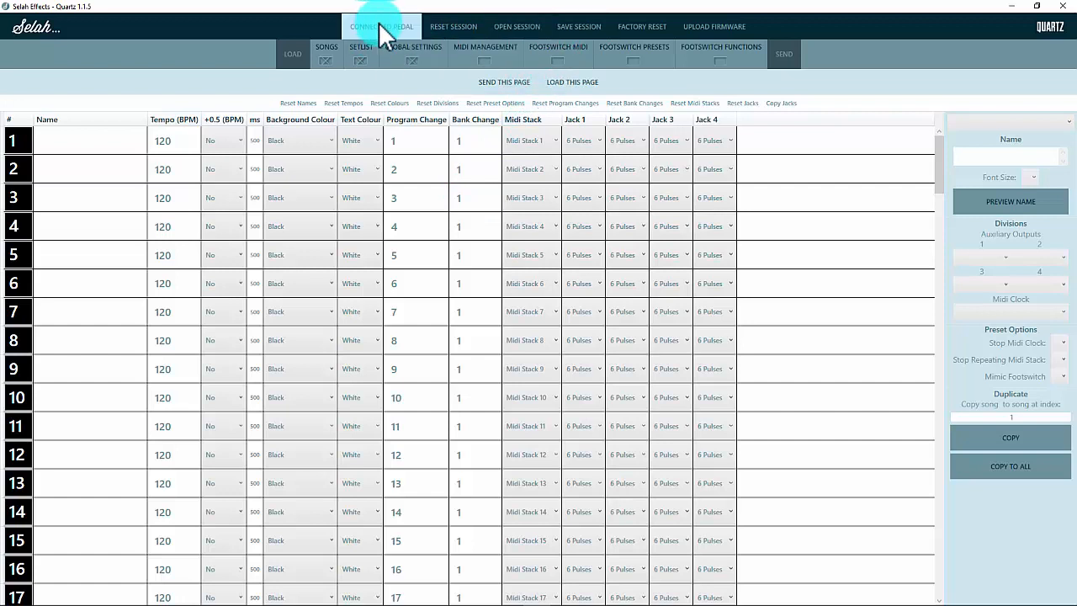
mouse_move(165, 122)
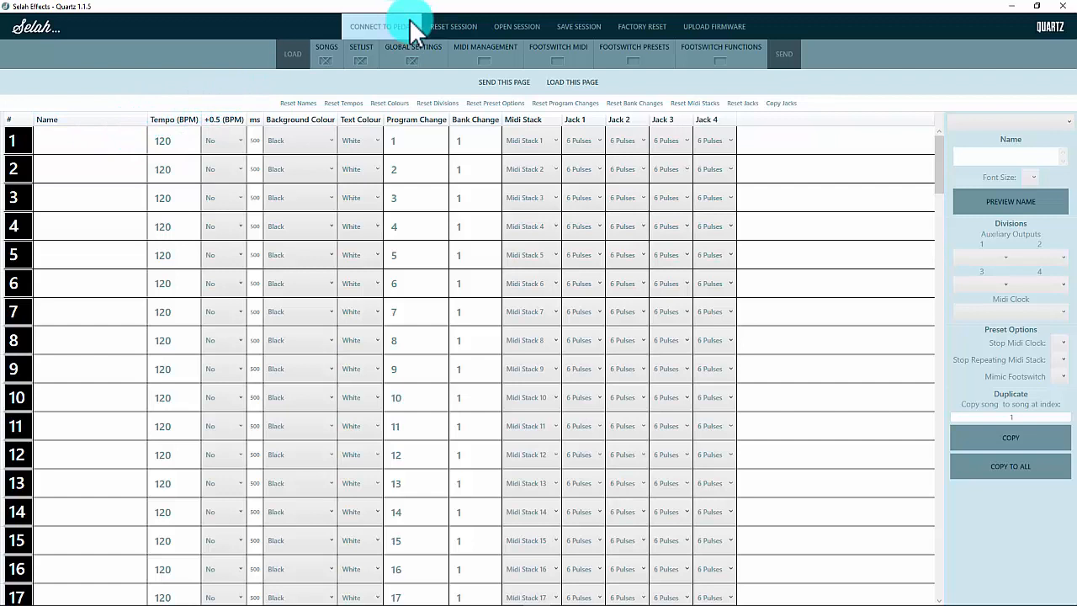
mouse_move(579, 27)
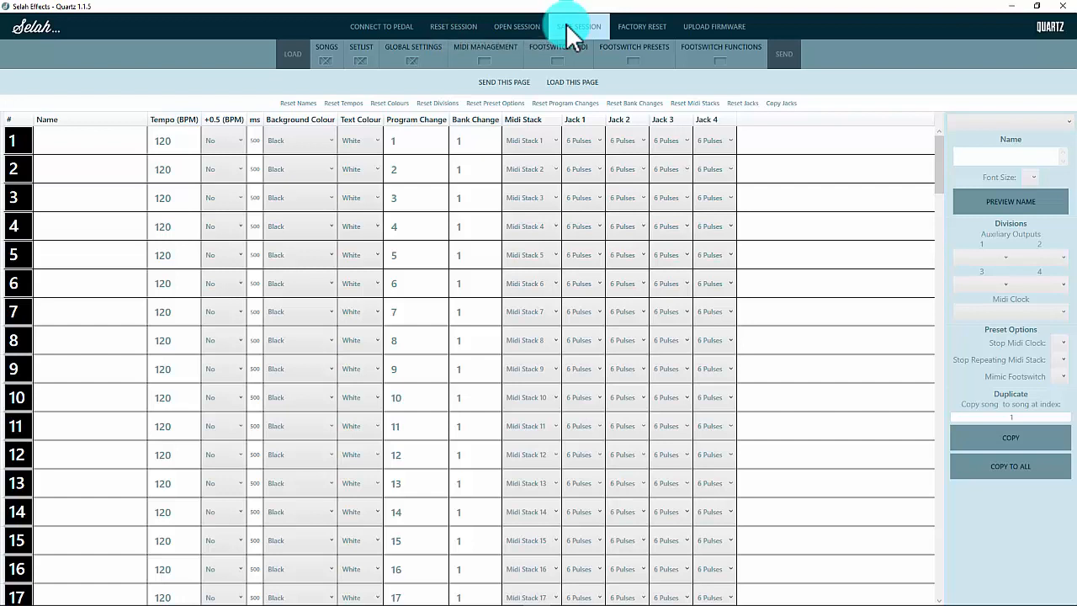
mouse_move(642, 27)
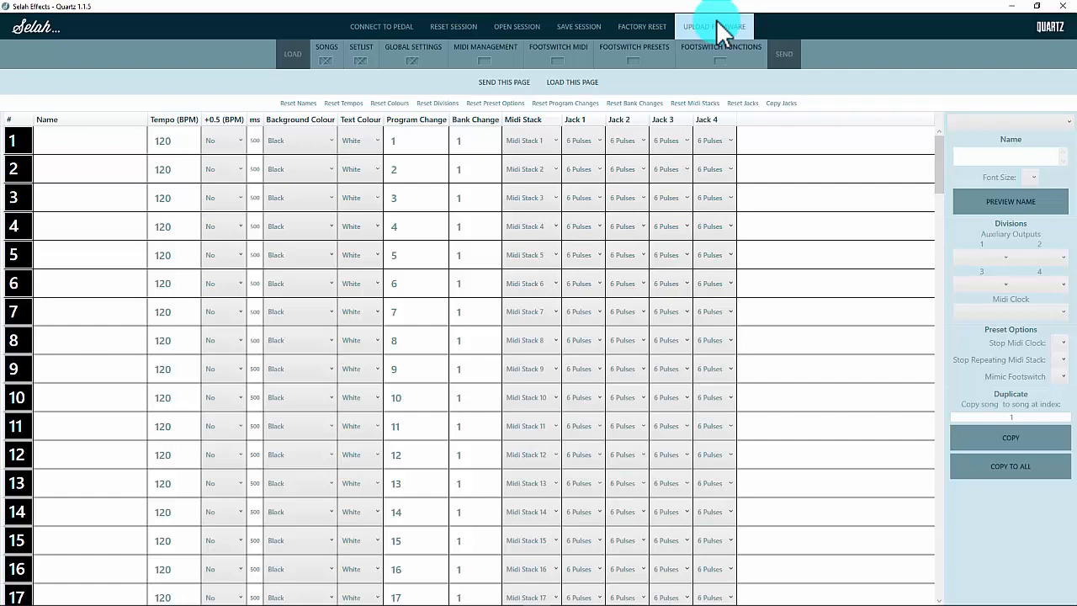
mouse_move(807, 239)
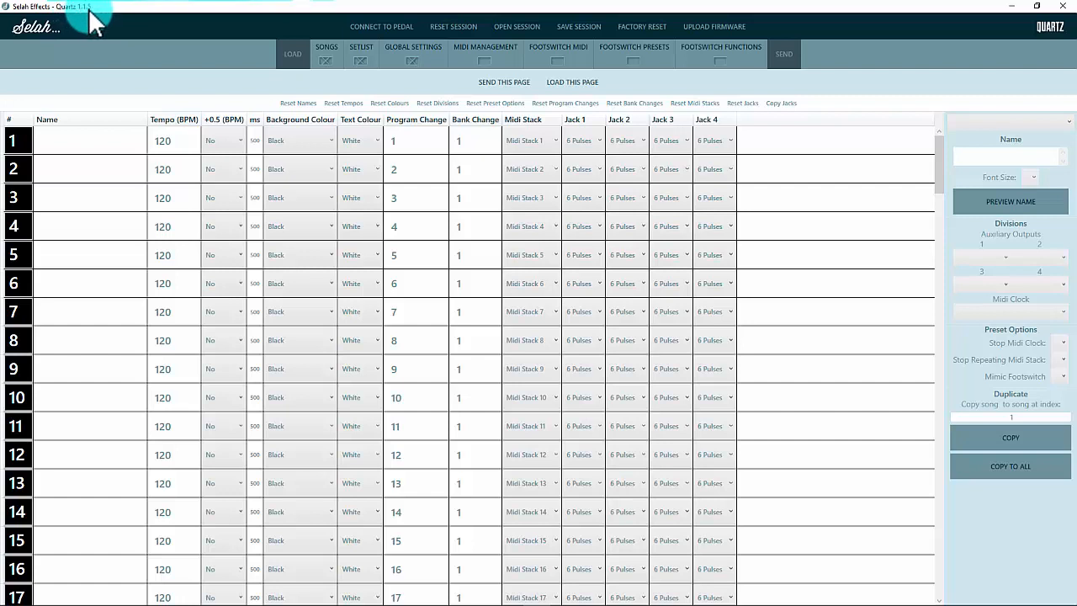
mouse_move(101, 25)
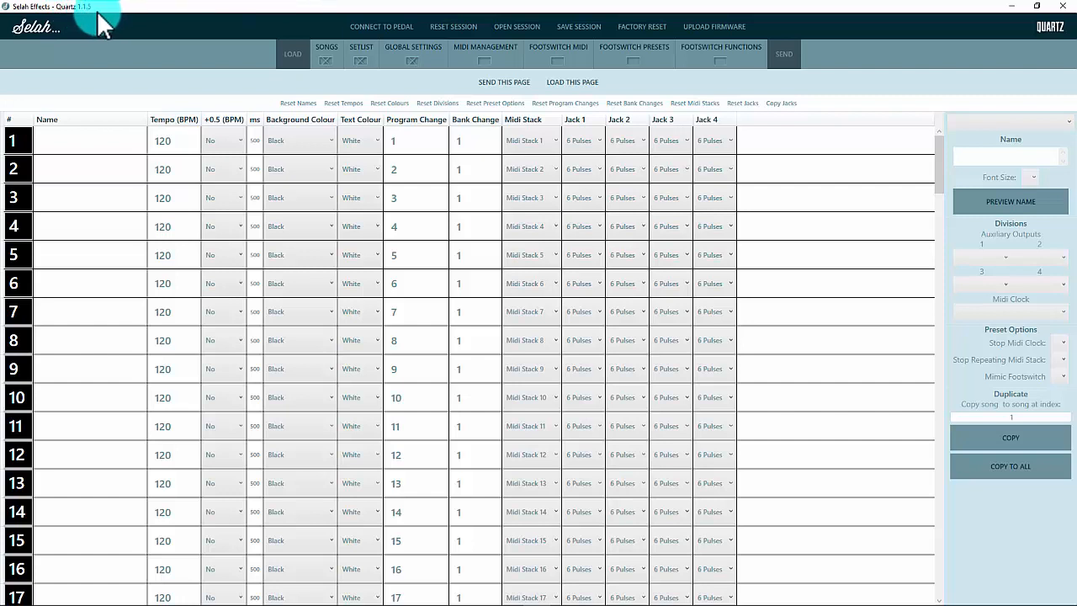
mouse_move(114, 64)
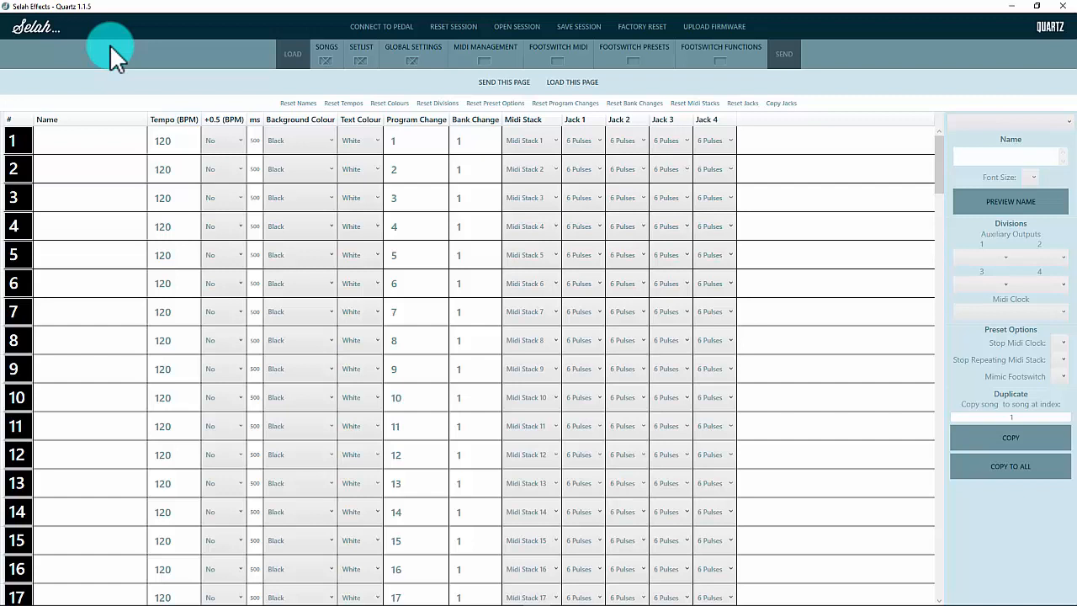
mouse_move(121, 67)
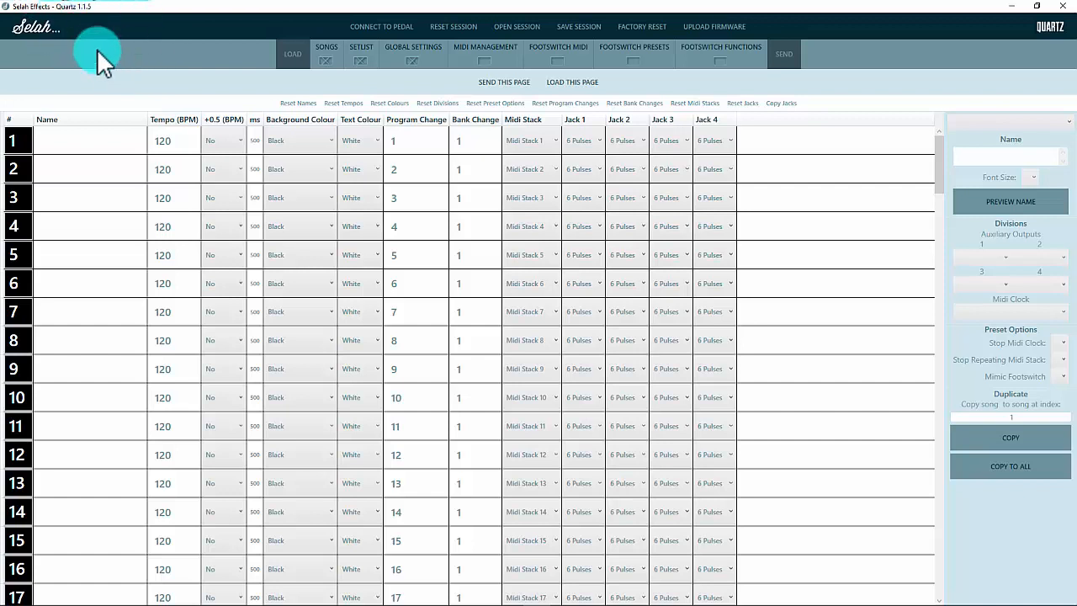
mouse_move(101, 21)
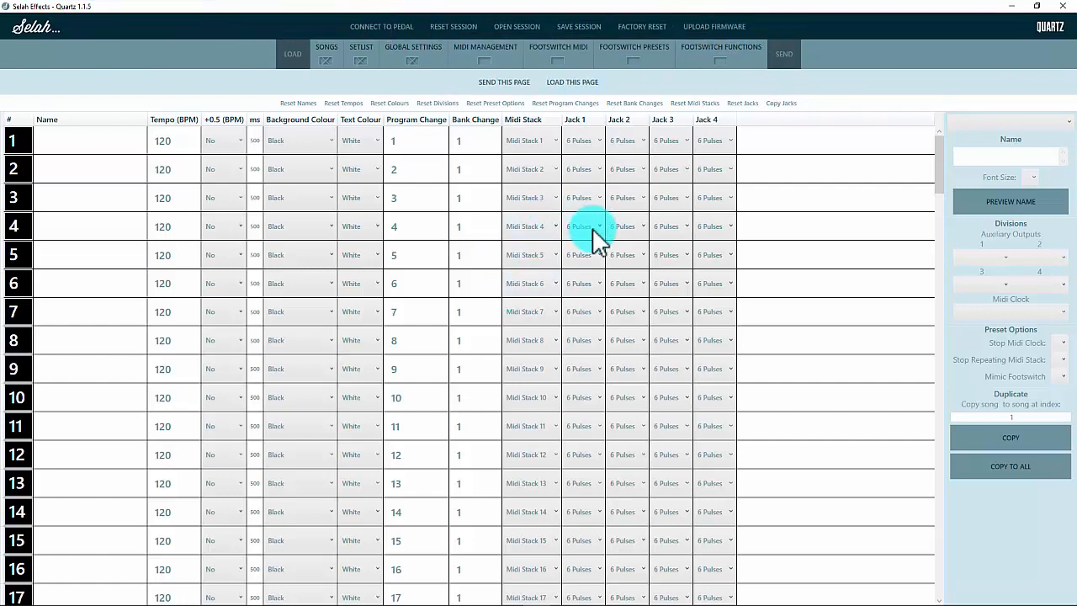
mouse_move(256, 70)
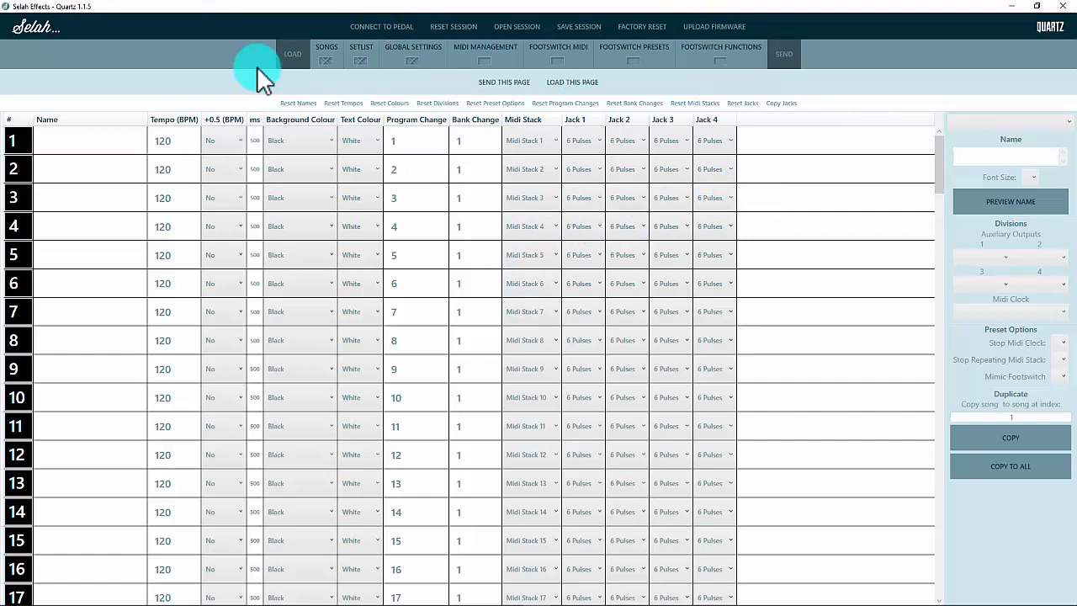
mouse_move(372, 144)
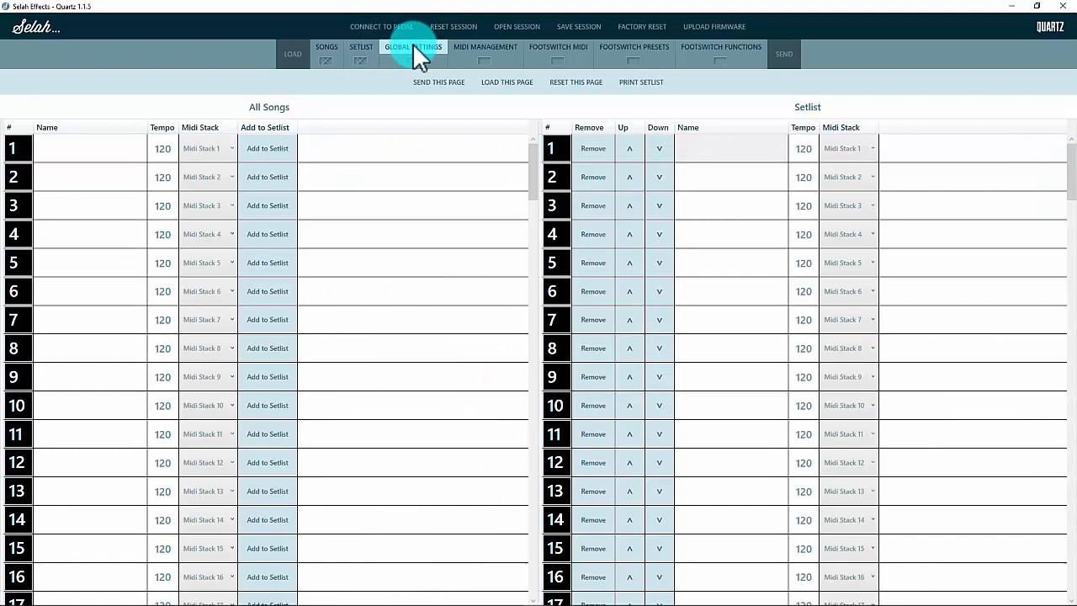
Visit Footswitch MIDI and Presets pages, ending on Footswitch Functions with Tap Tempo taps and Next Preset holds.
click(485, 48)
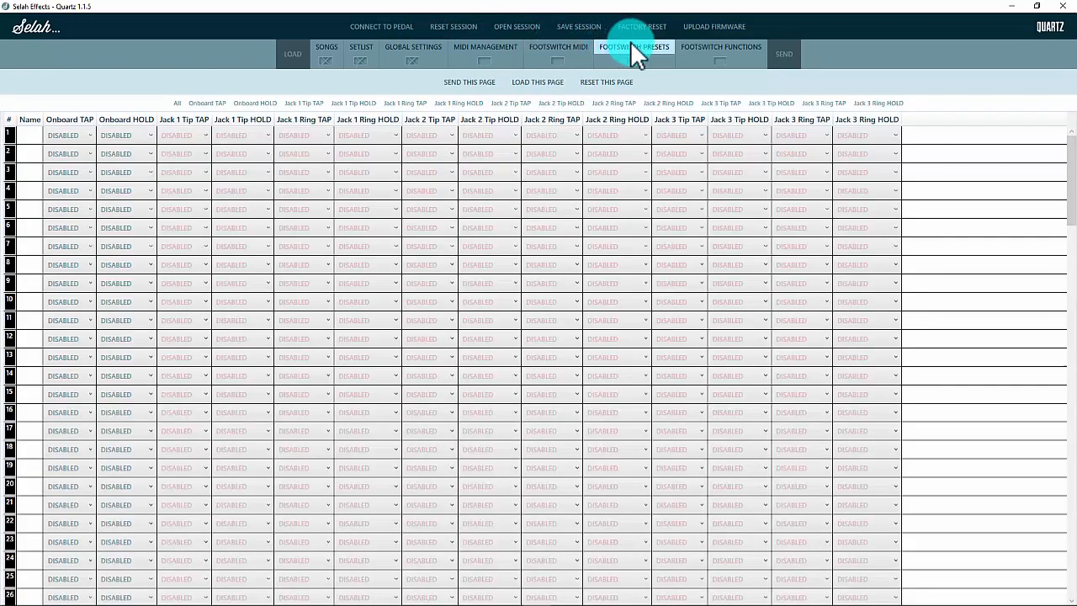
click(720, 47)
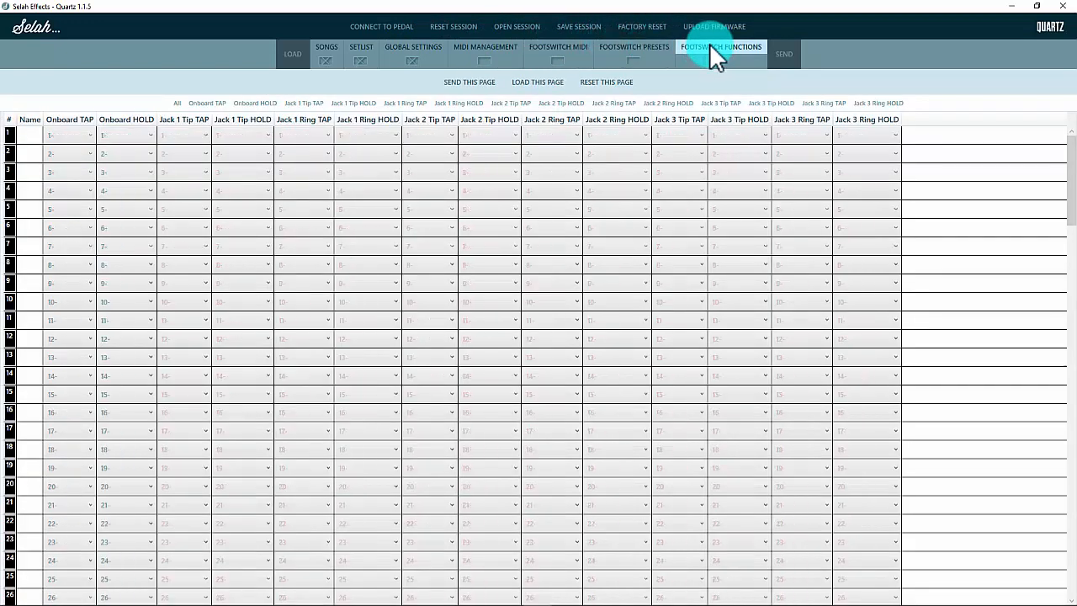
click(326, 52)
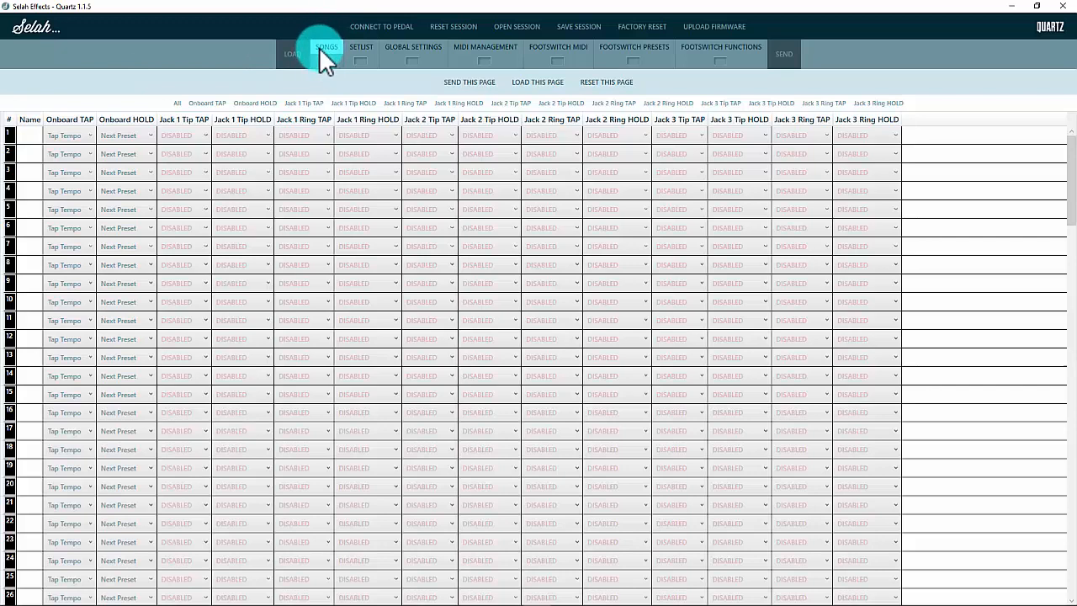
Browse Songs and Global Settings, then land on the Setlist page with all songs beside the setlist.
click(293, 52)
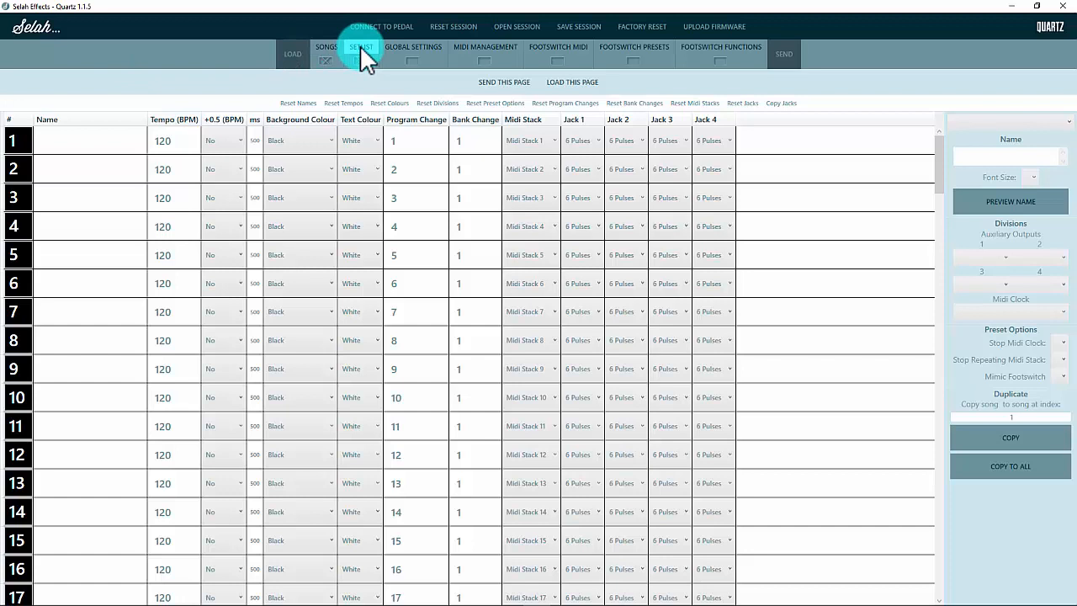
mouse_move(738, 67)
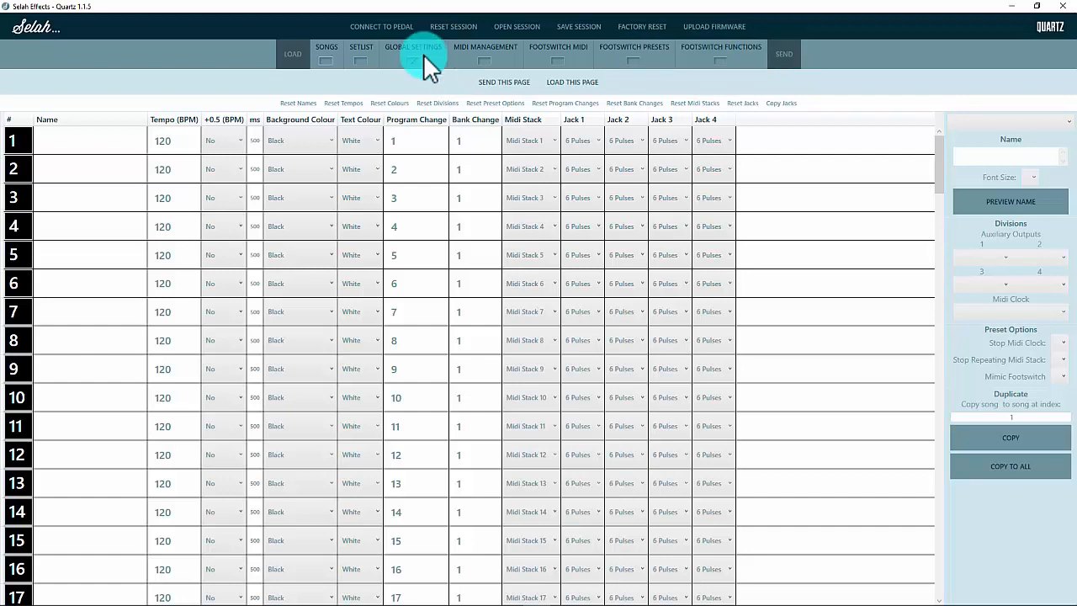
click(414, 47)
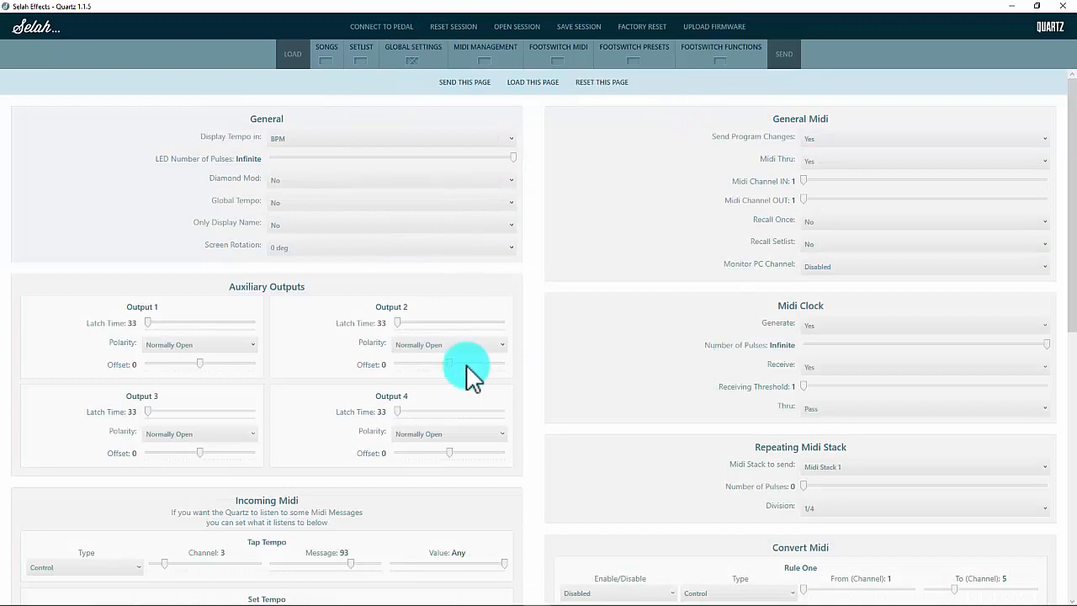
mouse_move(704, 118)
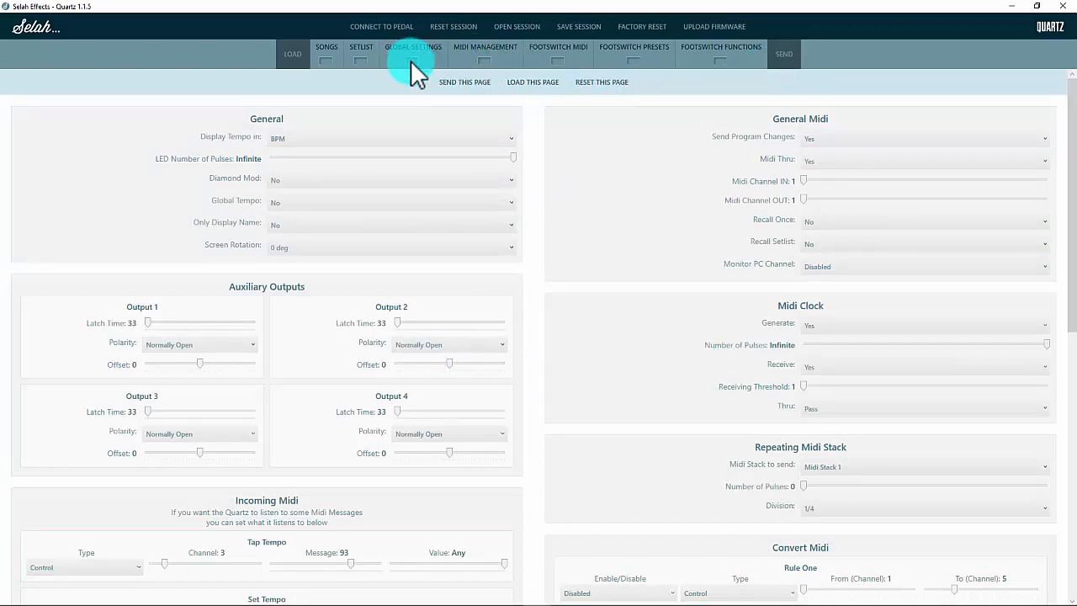
click(326, 47)
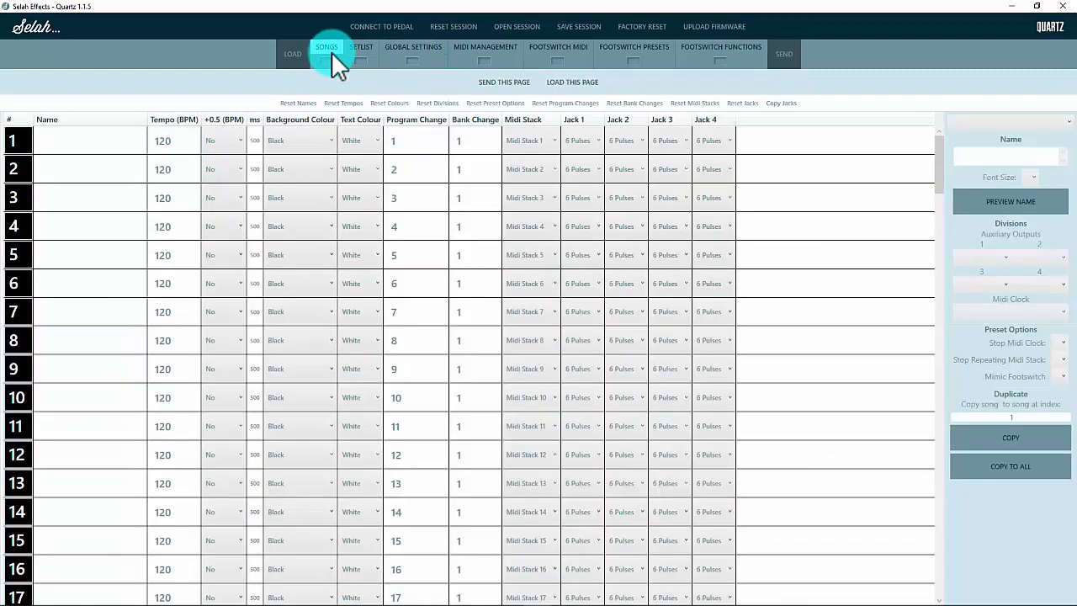
mouse_move(505, 80)
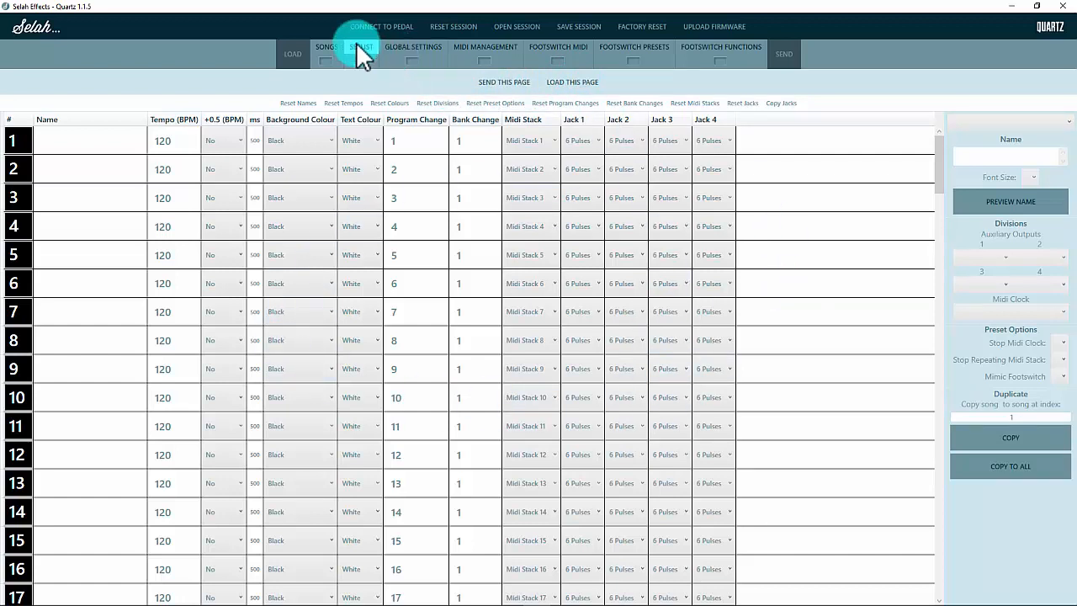
click(360, 47)
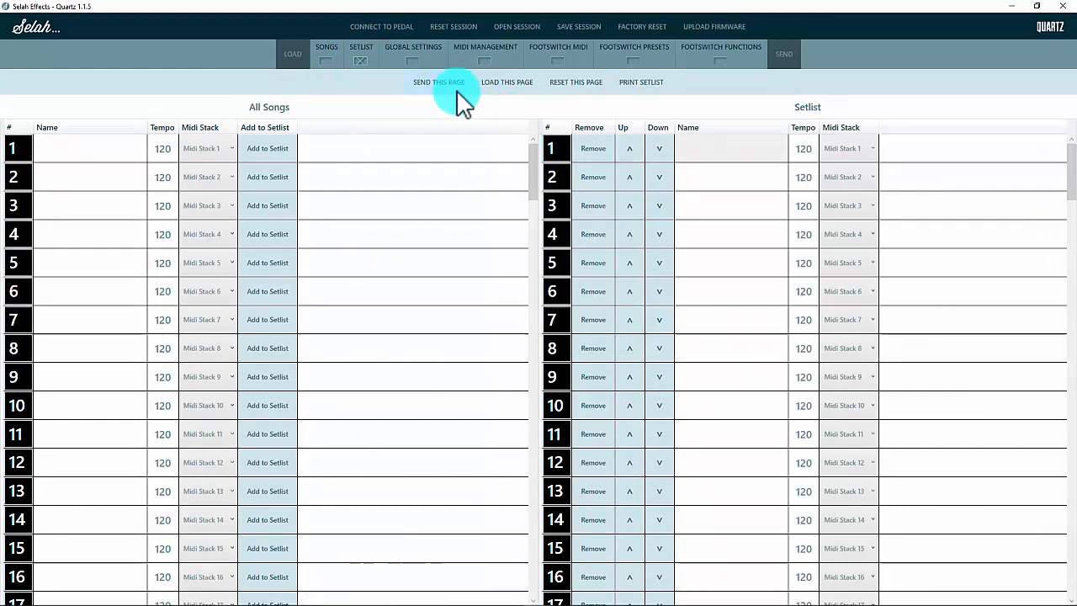
mouse_move(784, 52)
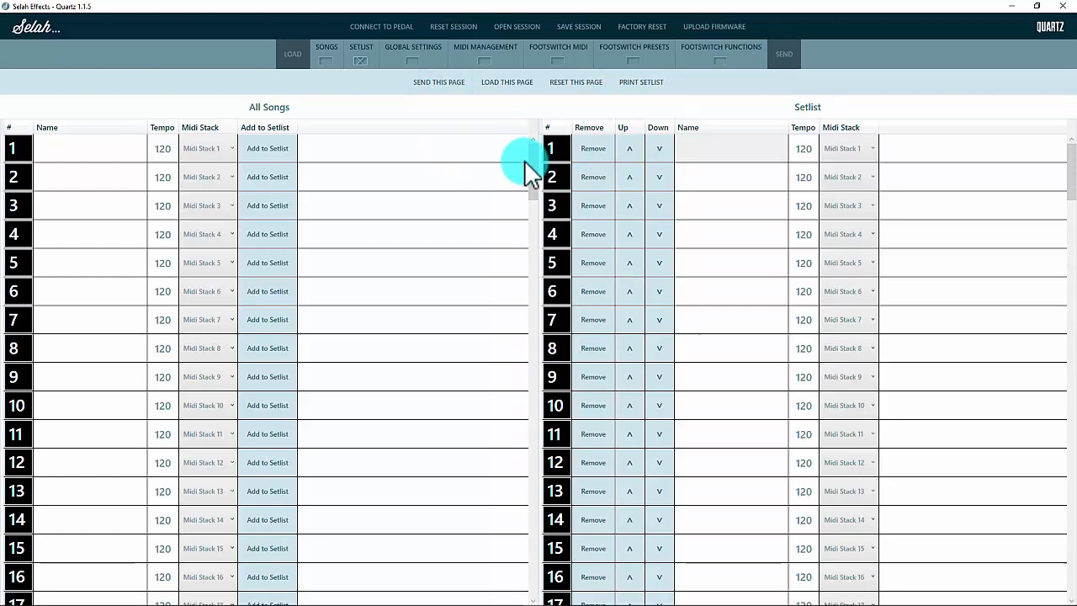
mouse_move(529, 168)
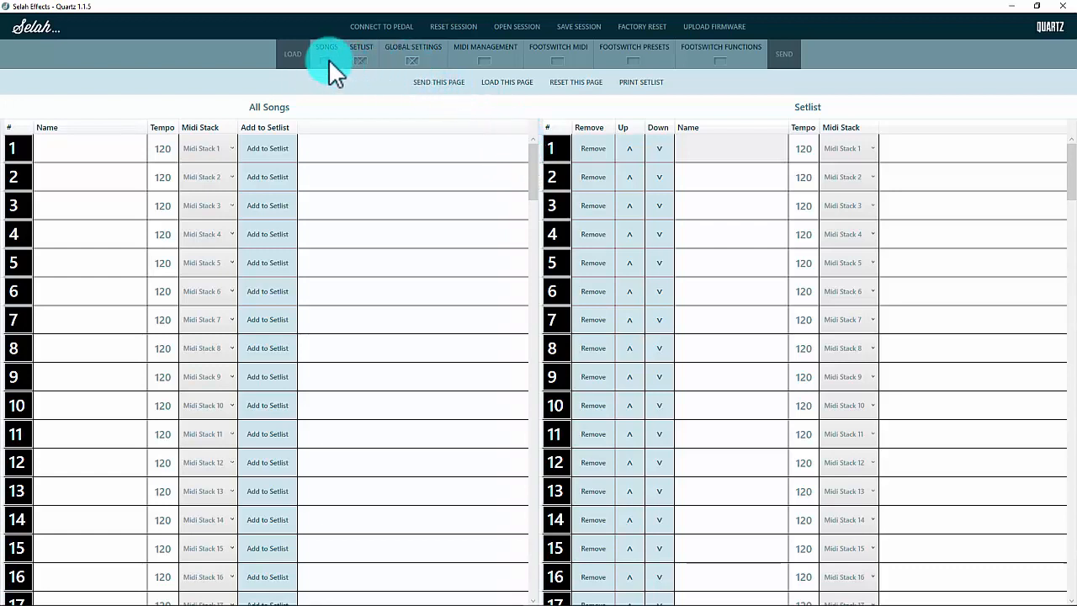
mouse_move(497, 52)
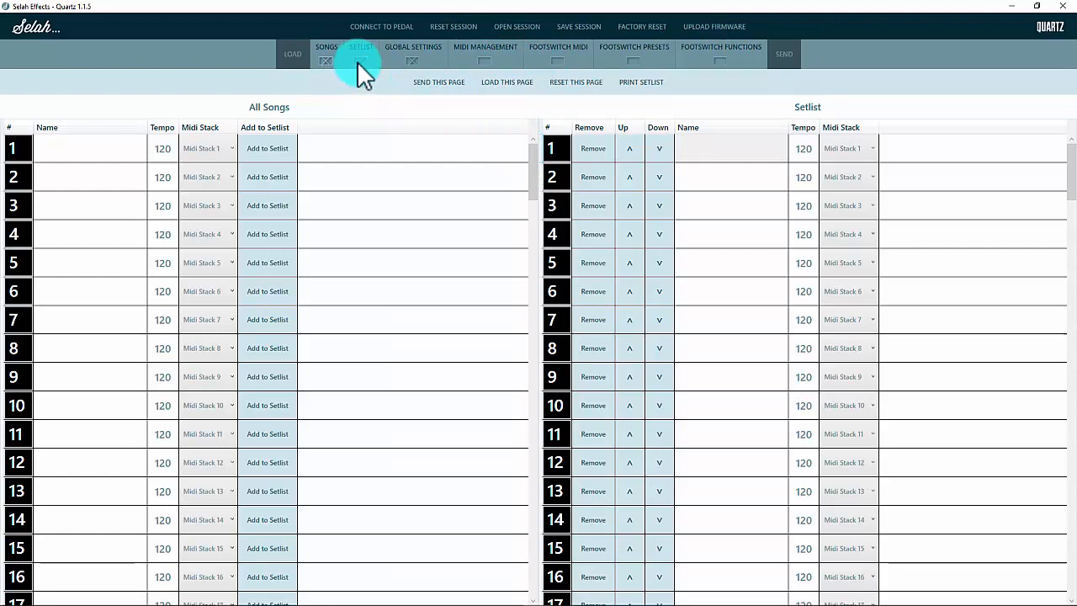
mouse_move(414, 52)
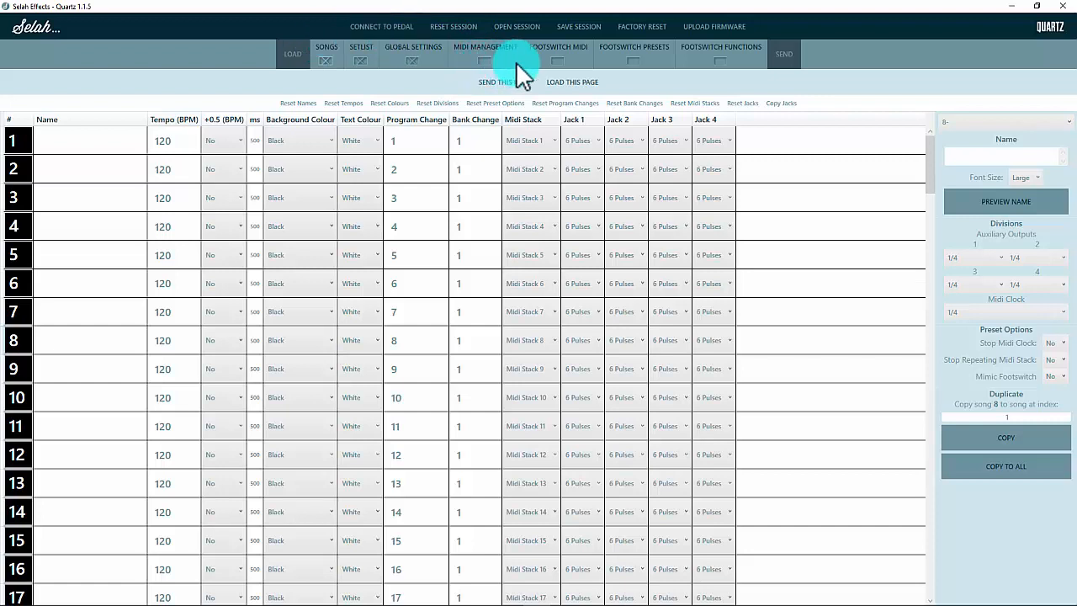
mouse_move(747, 66)
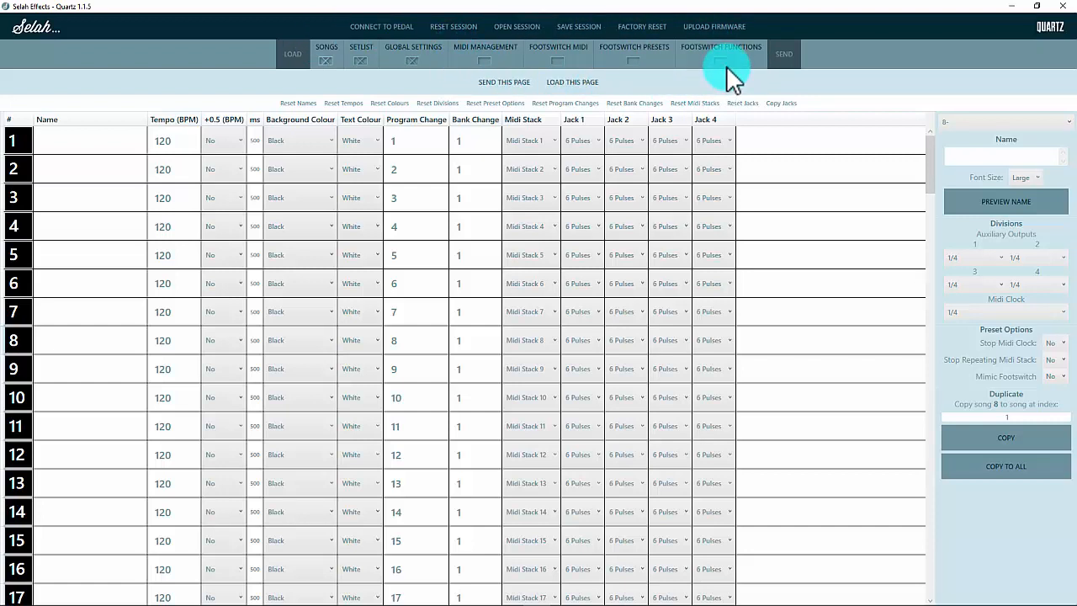
mouse_move(414, 47)
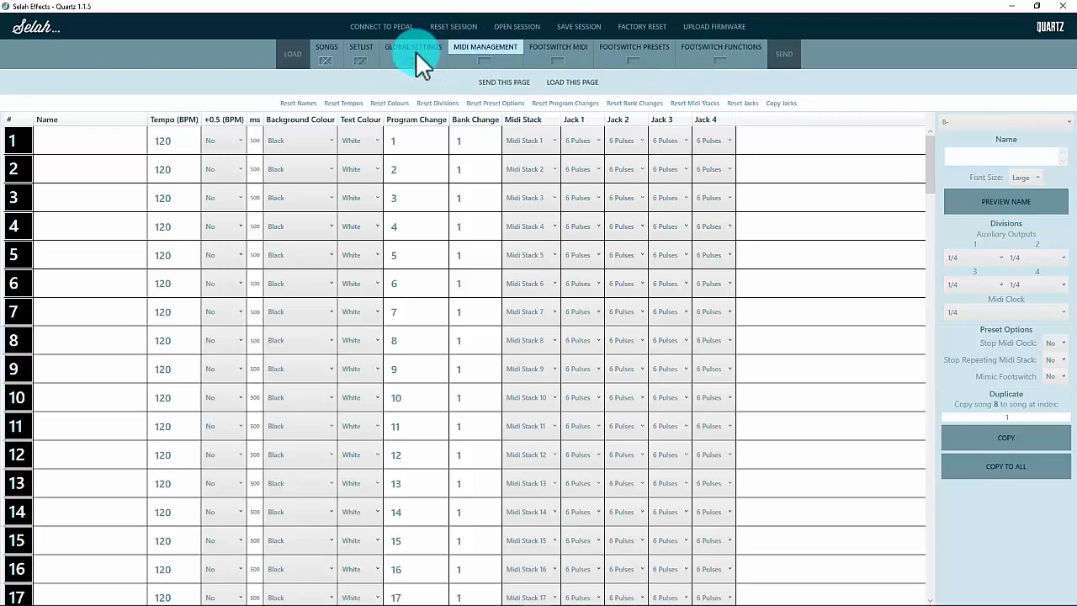
Pass through the Songs and MIDI Management pages to reach Global Settings.
click(326, 47)
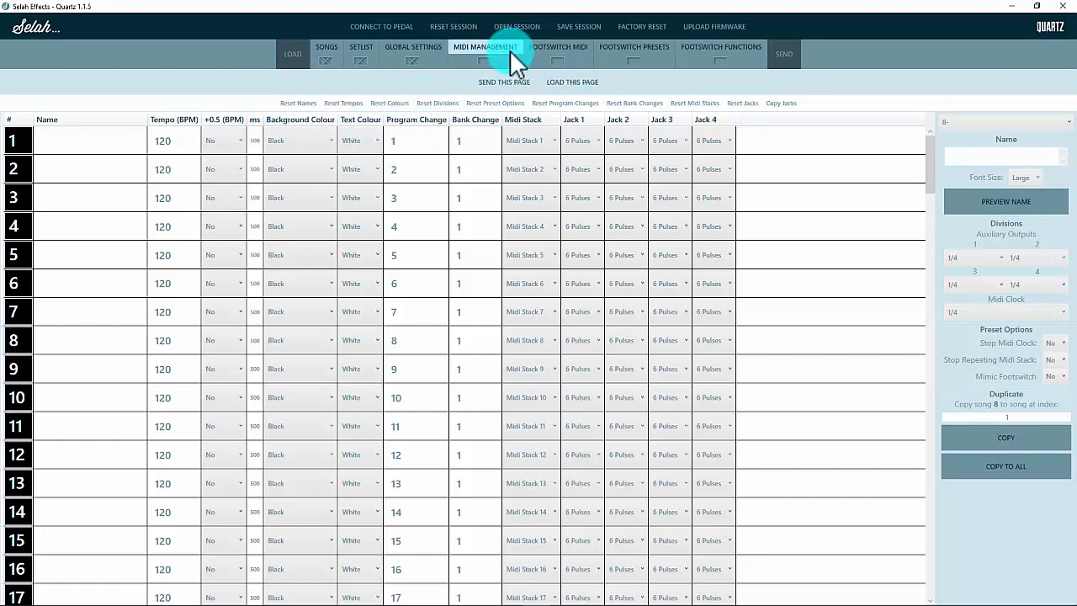
click(360, 47)
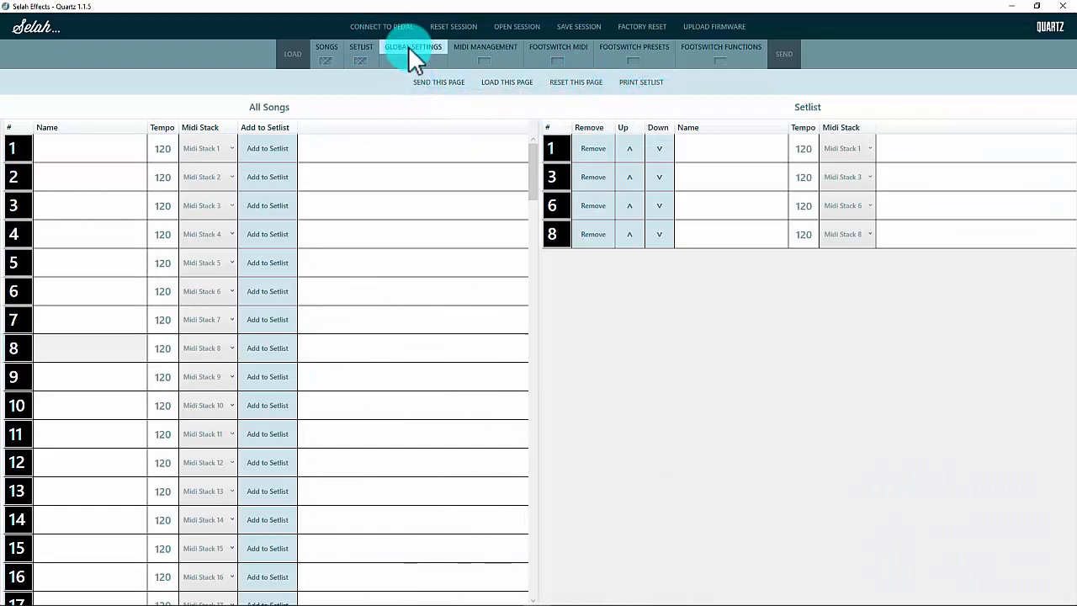
click(414, 47)
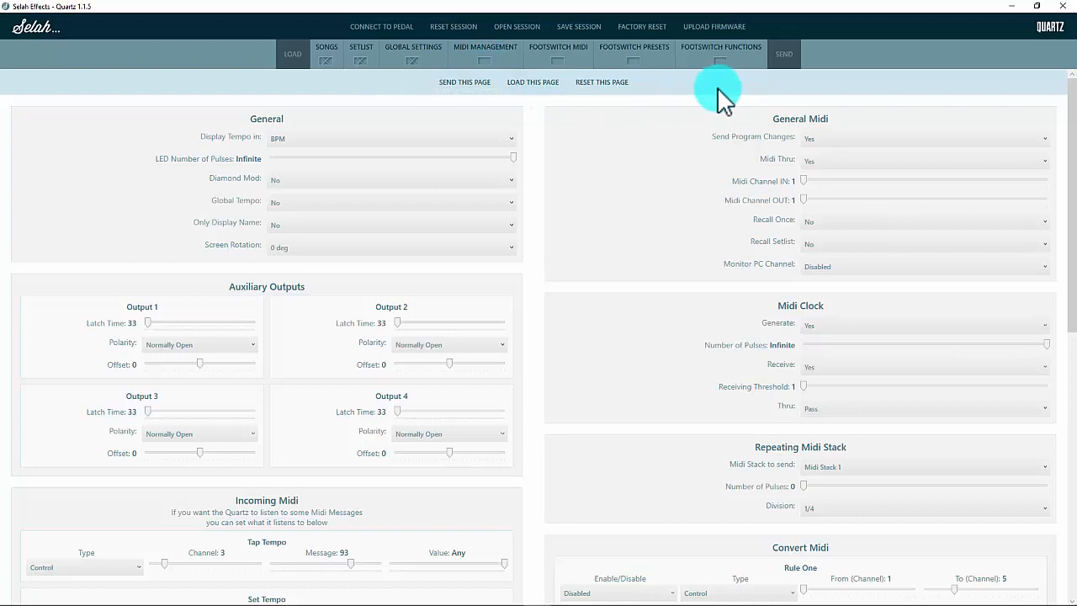
mouse_move(350, 71)
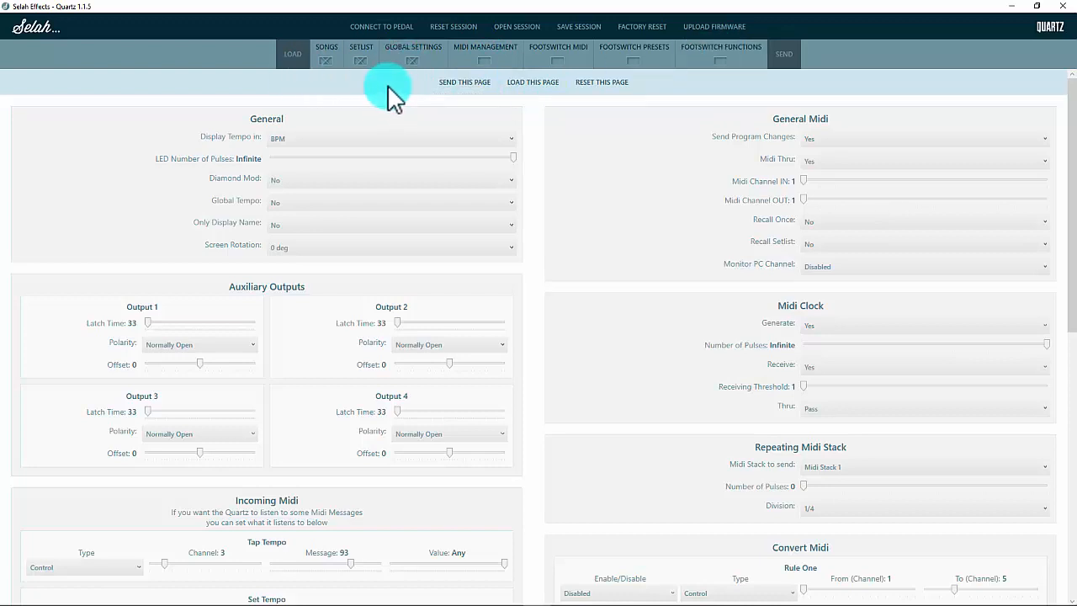
mouse_move(474, 126)
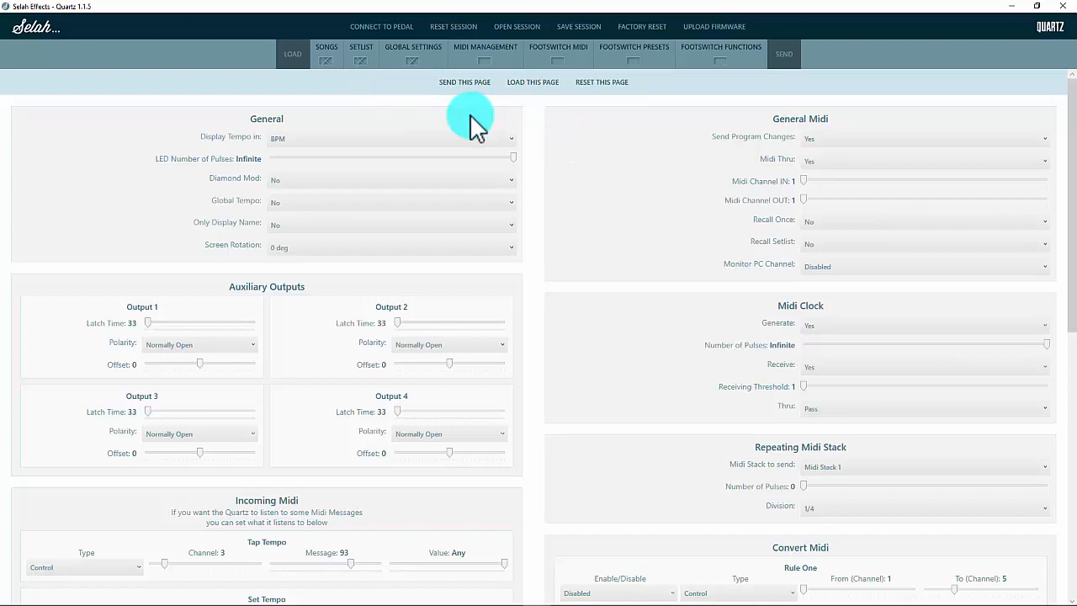
mouse_move(80, 15)
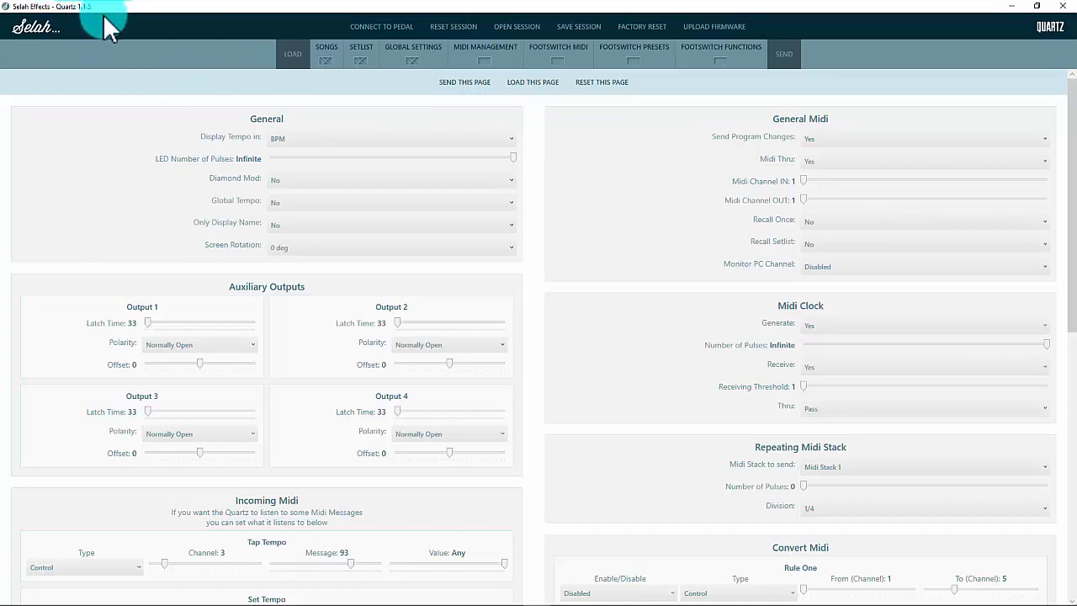
mouse_move(110, 30)
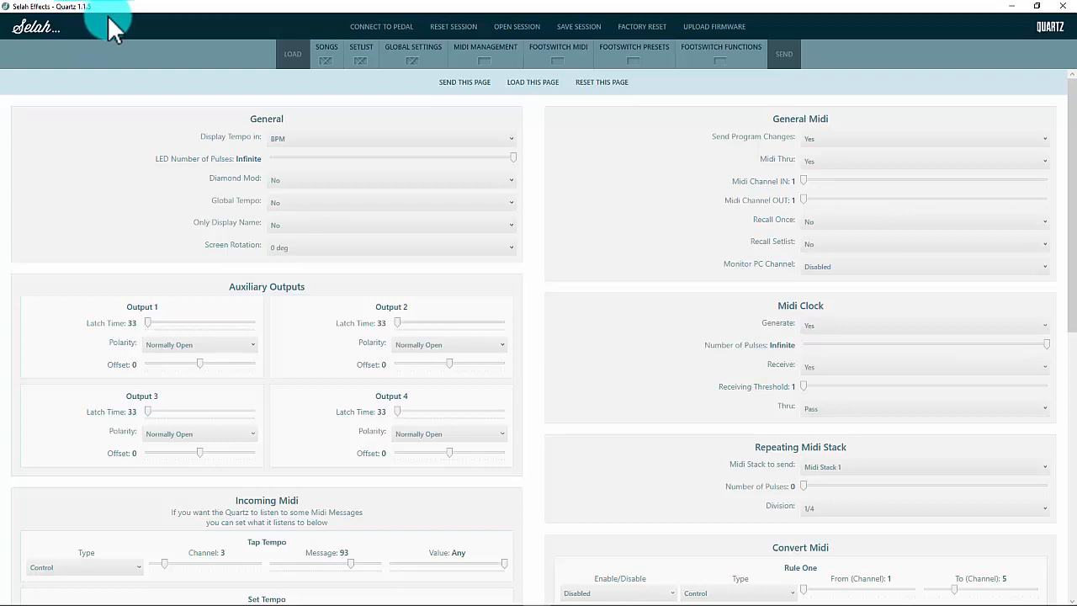
mouse_move(714, 27)
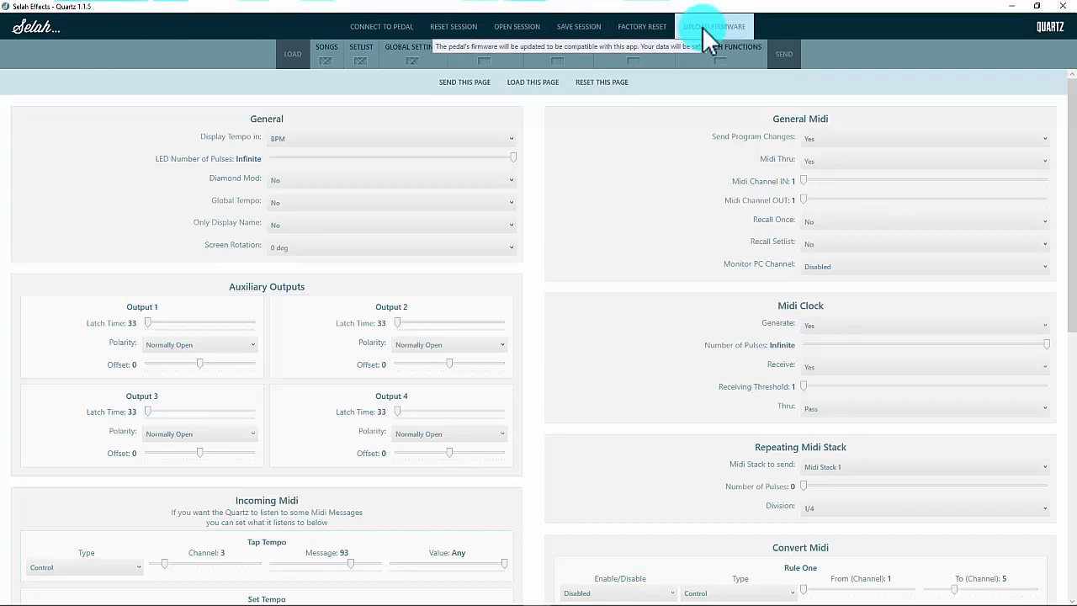